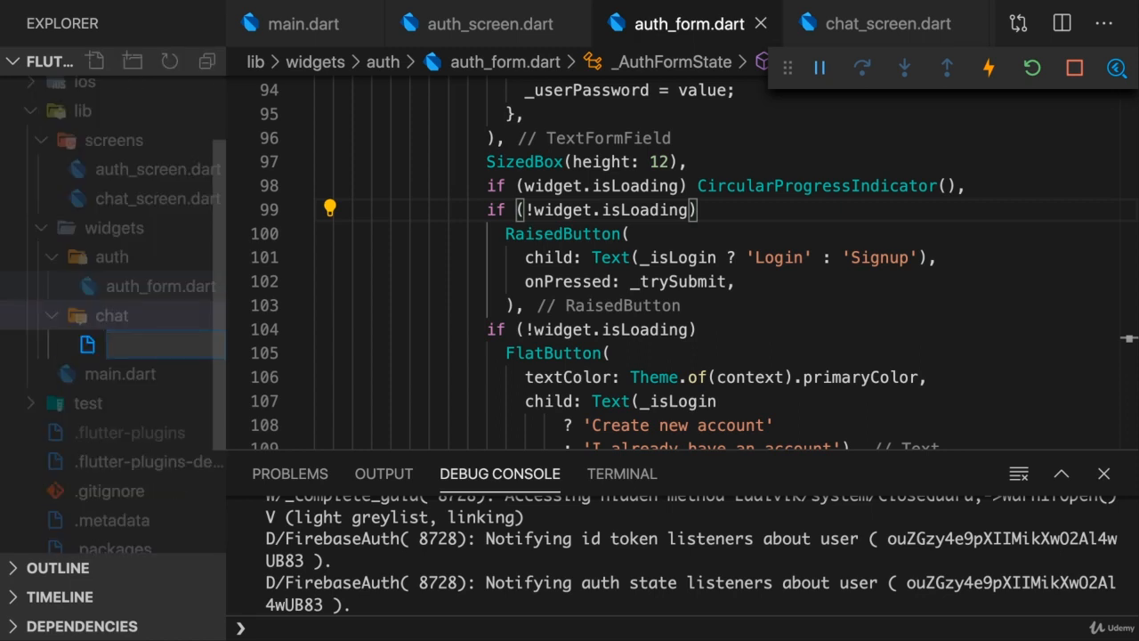
Create messages.dart with a Messages StatelessWidget returning Container and the material.dart import.
text(messages.dar)
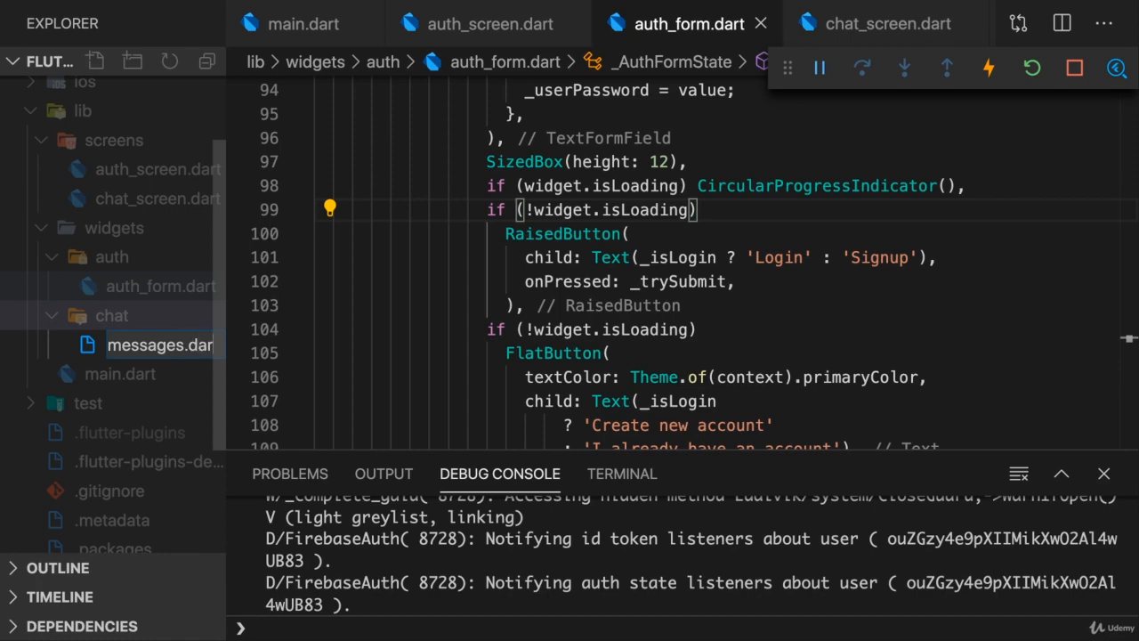
click(160, 345)
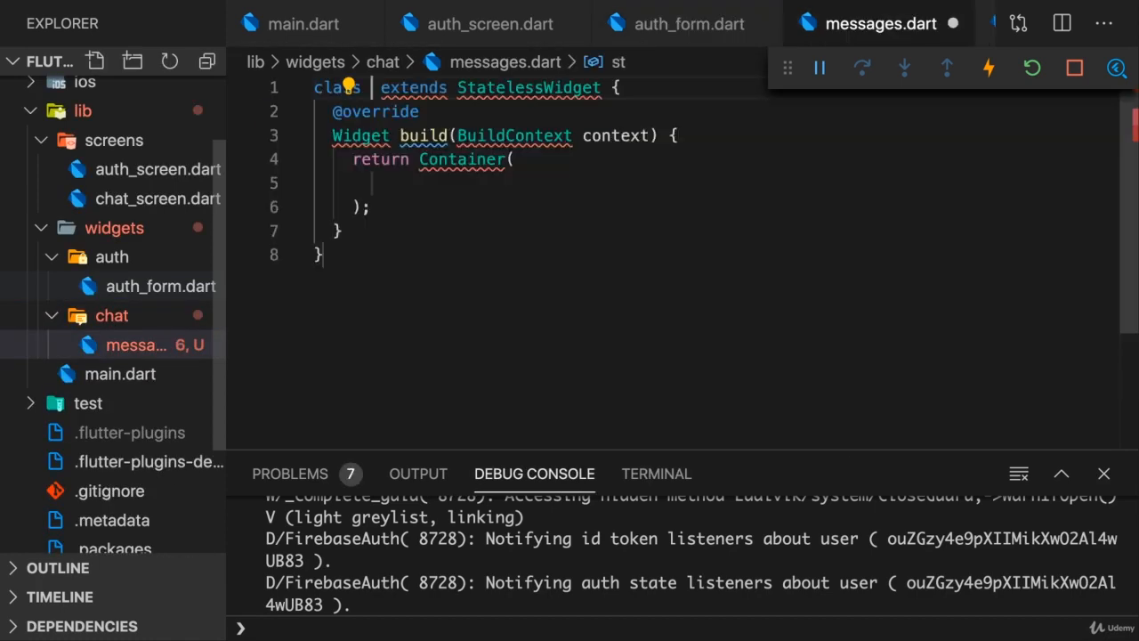
text(Messages)
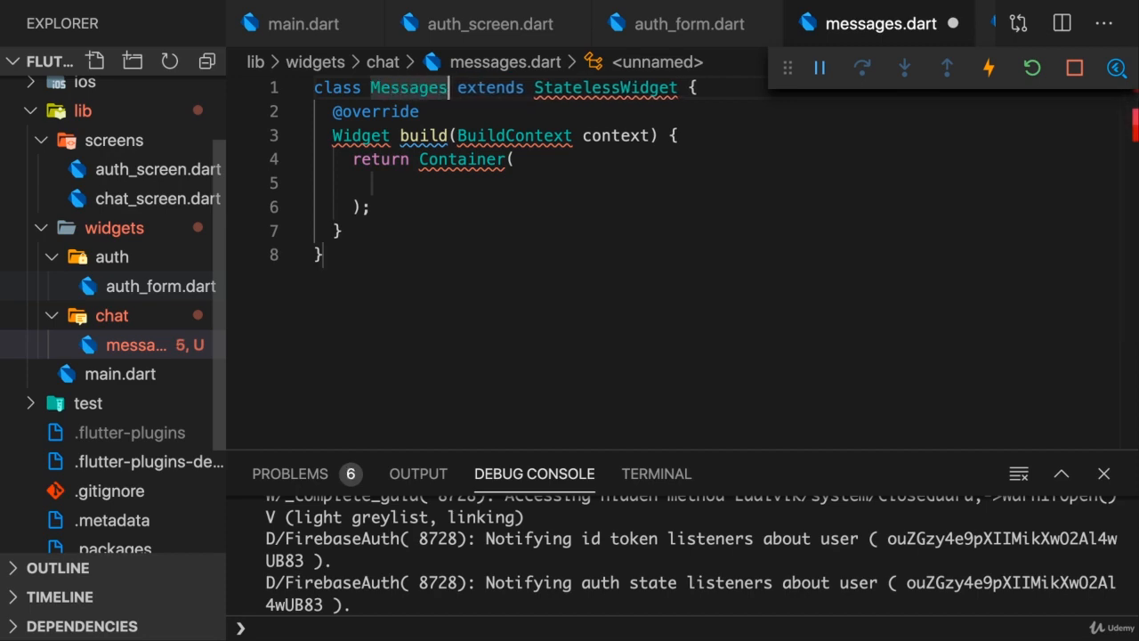
text(import 'mat)
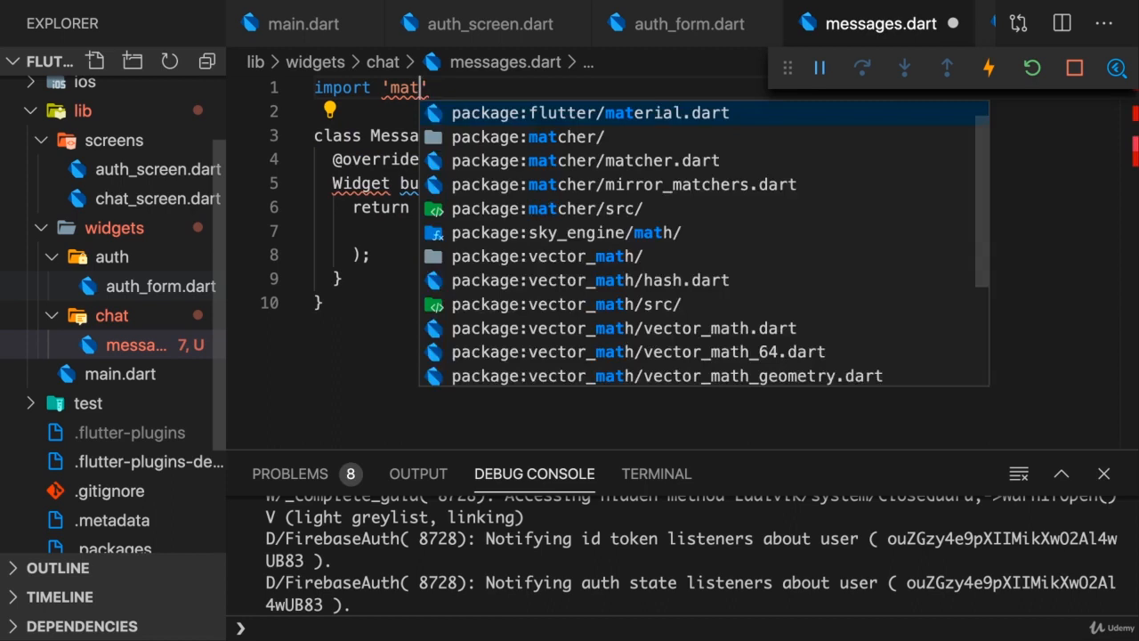
click(589, 112)
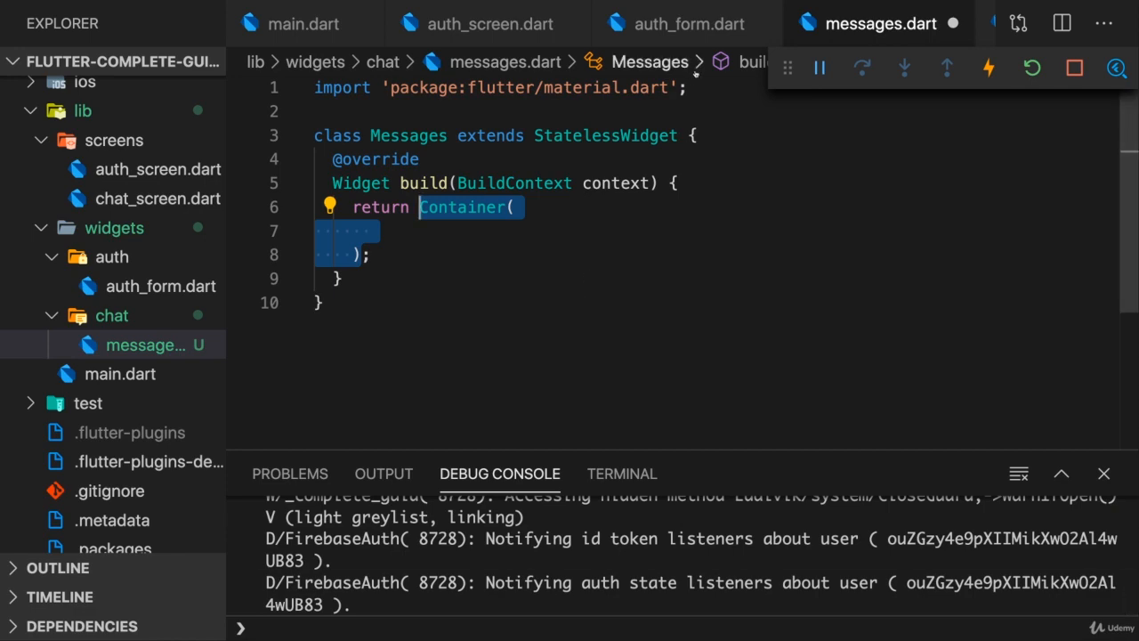
Add the cloud_firestore.dart import to messages.dart.
text(import 'package:clou)
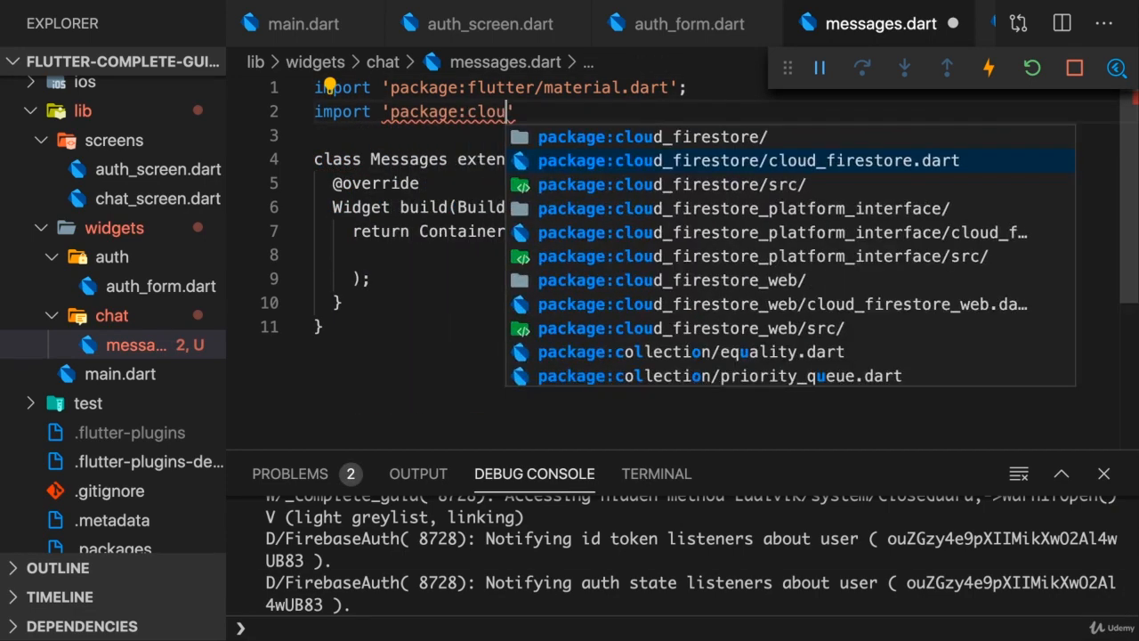
click(746, 160)
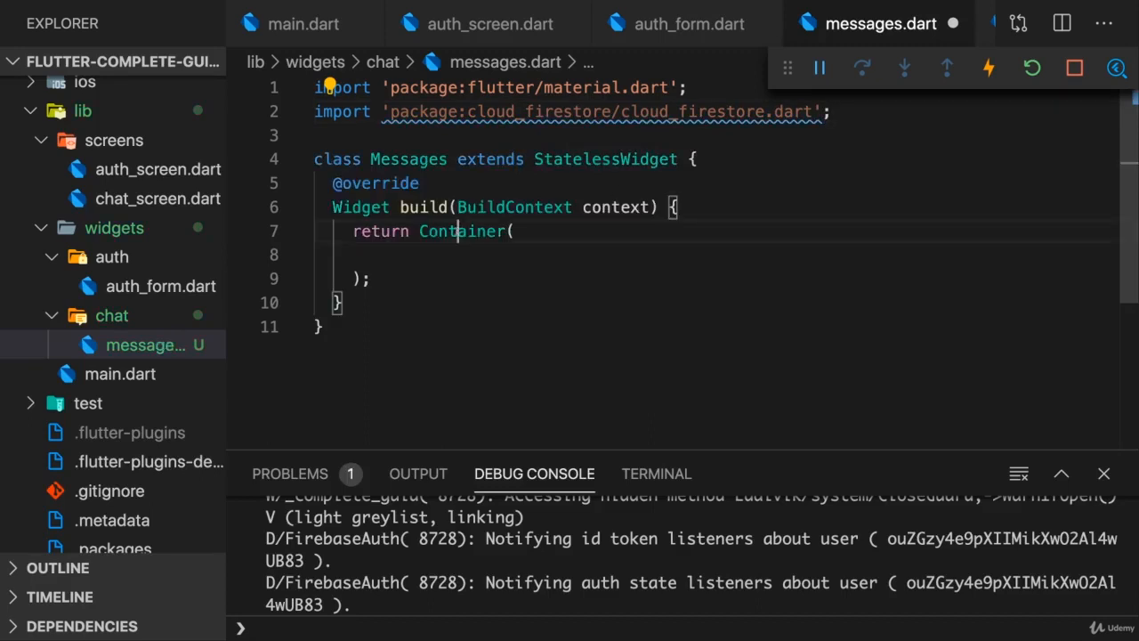
Return a StreamBuilder with stream Firestore.instance.collection('chats').
text(StreamBuilder)
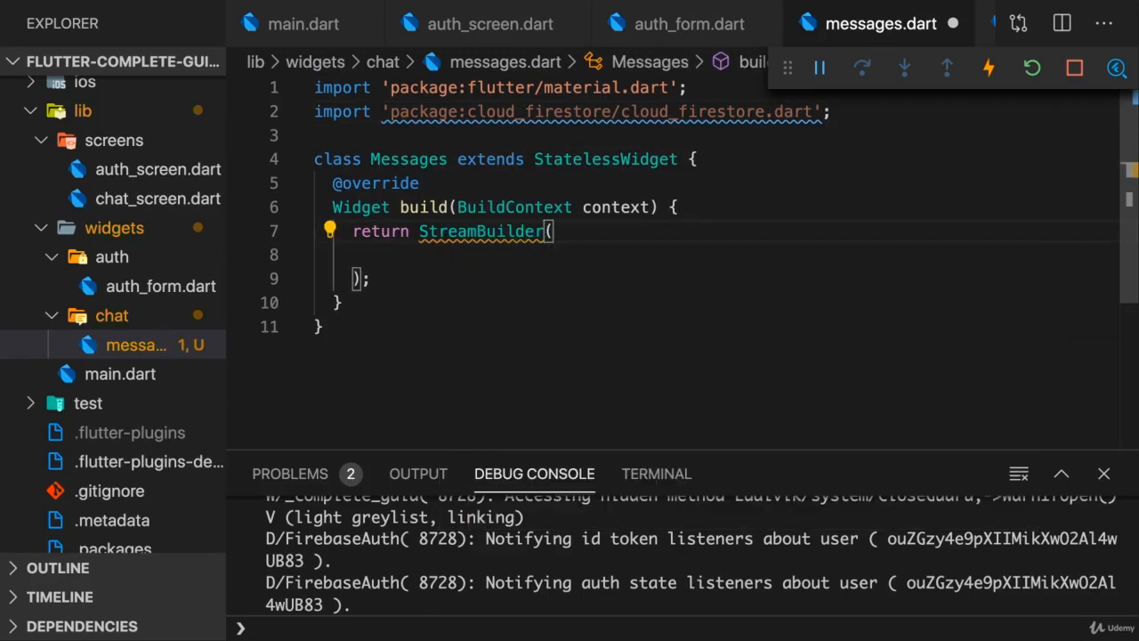
text(stream:)
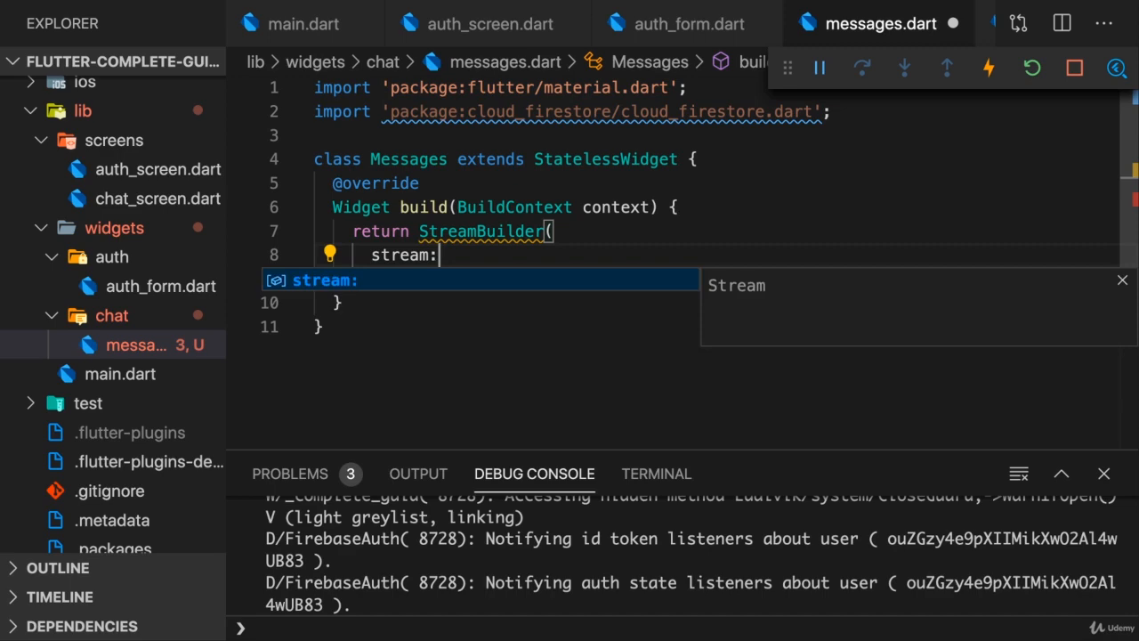
text(Firest)
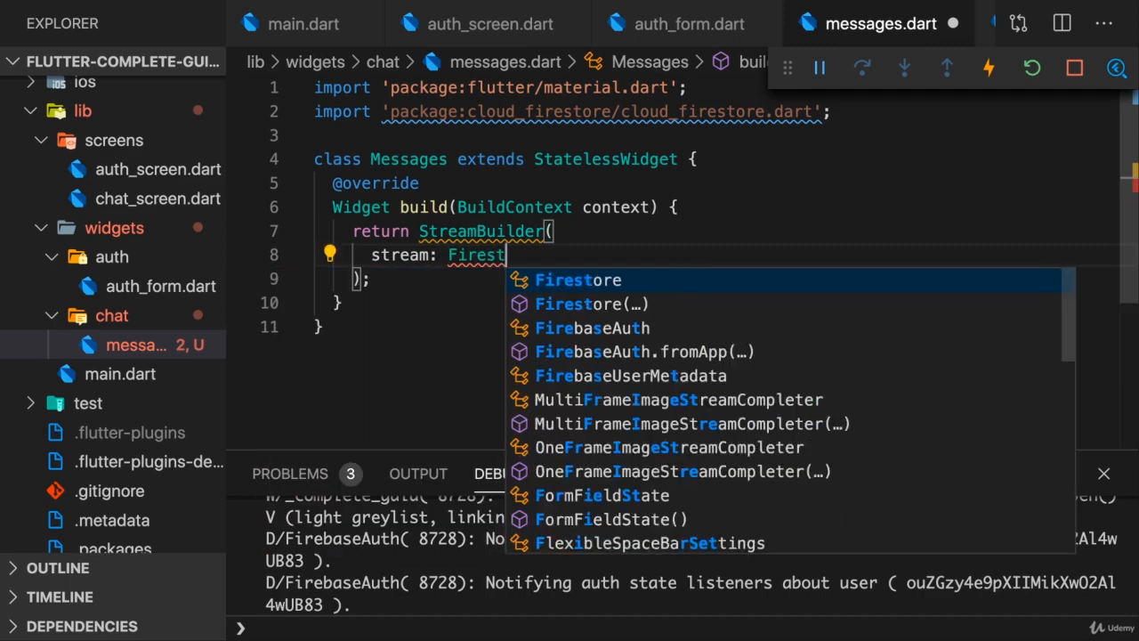
text(.instance.collection('cha)
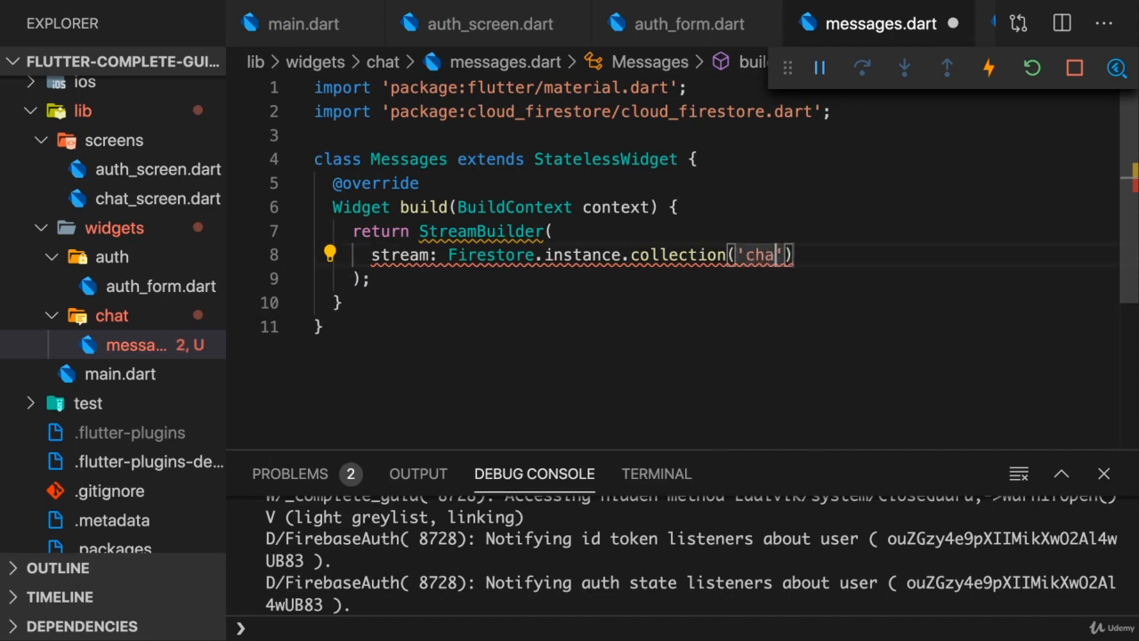
text(ts)
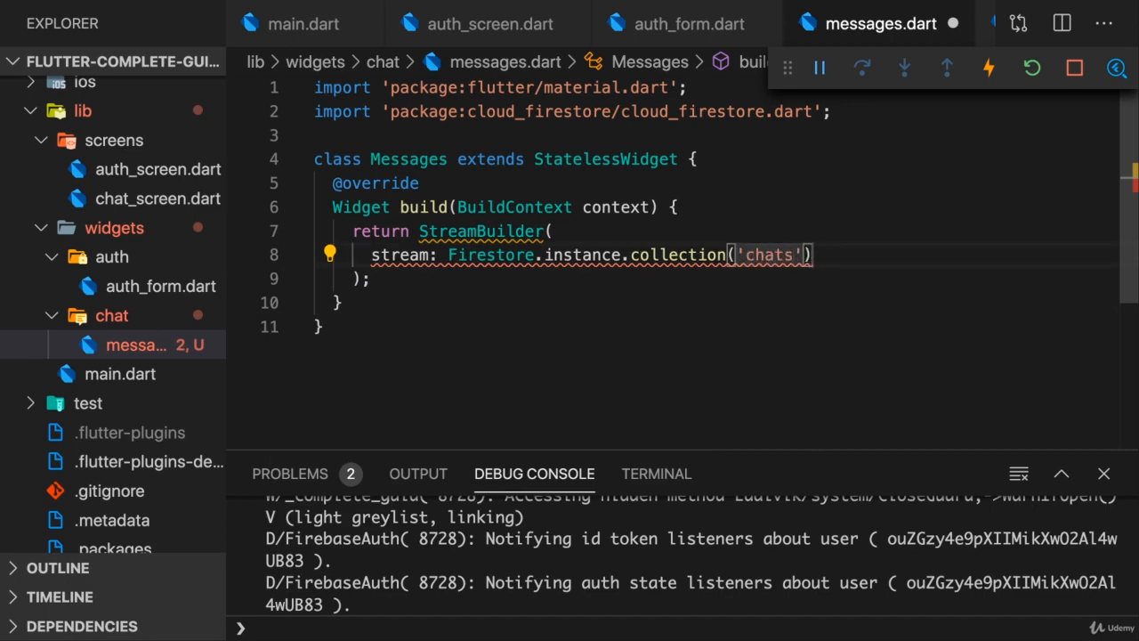
Review the chats collection in the Firestore database, then show the security rules.
click(161, 11)
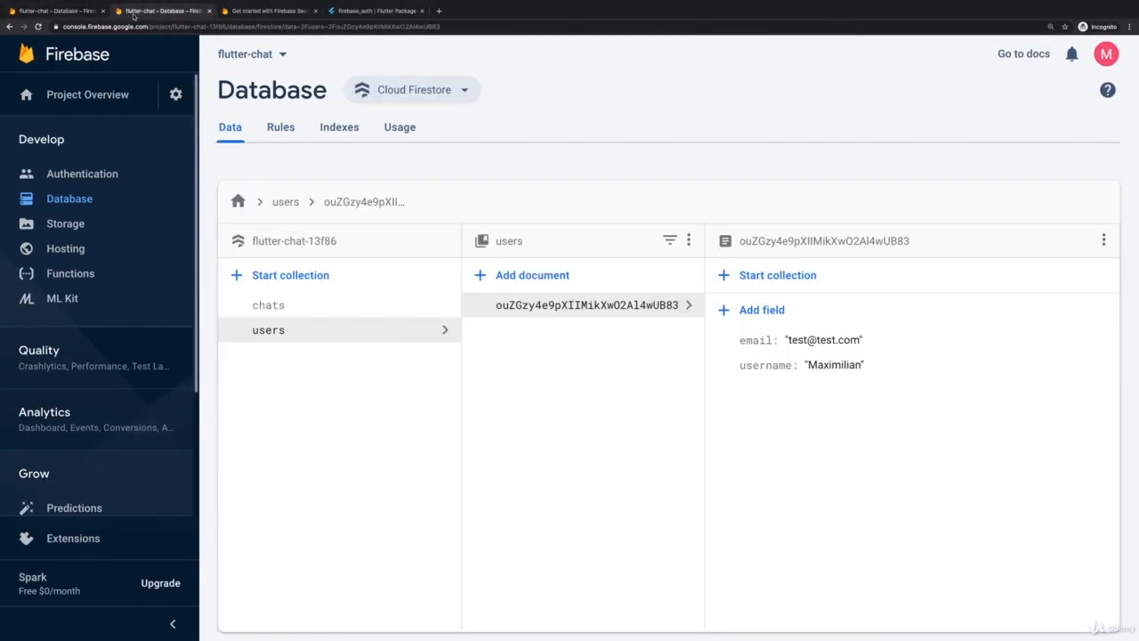
click(269, 304)
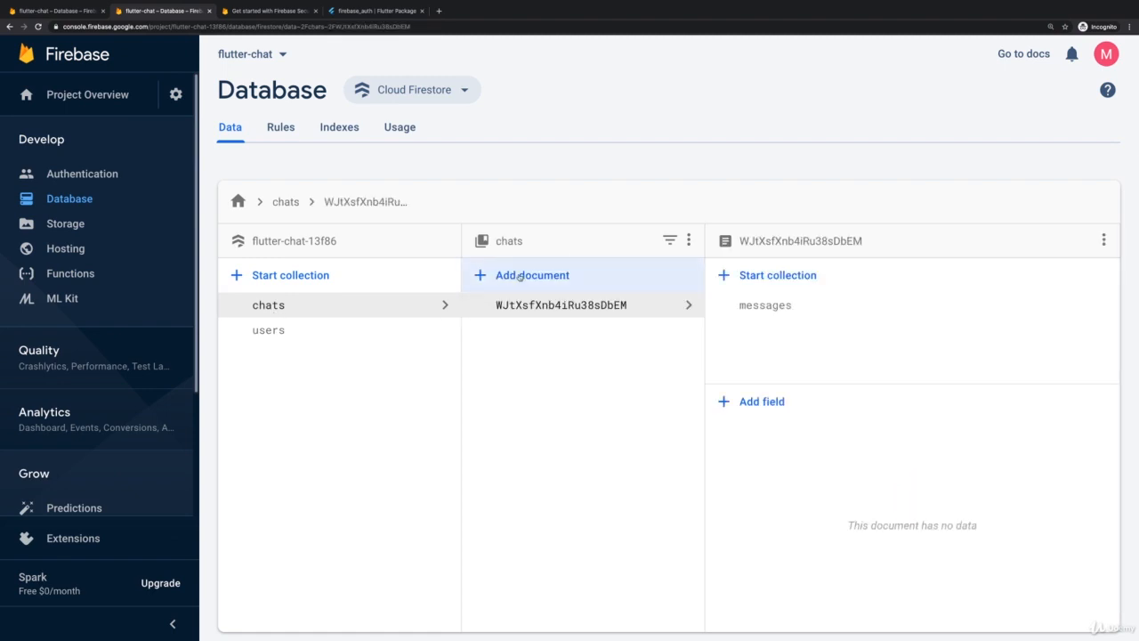
mouse_move(573, 317)
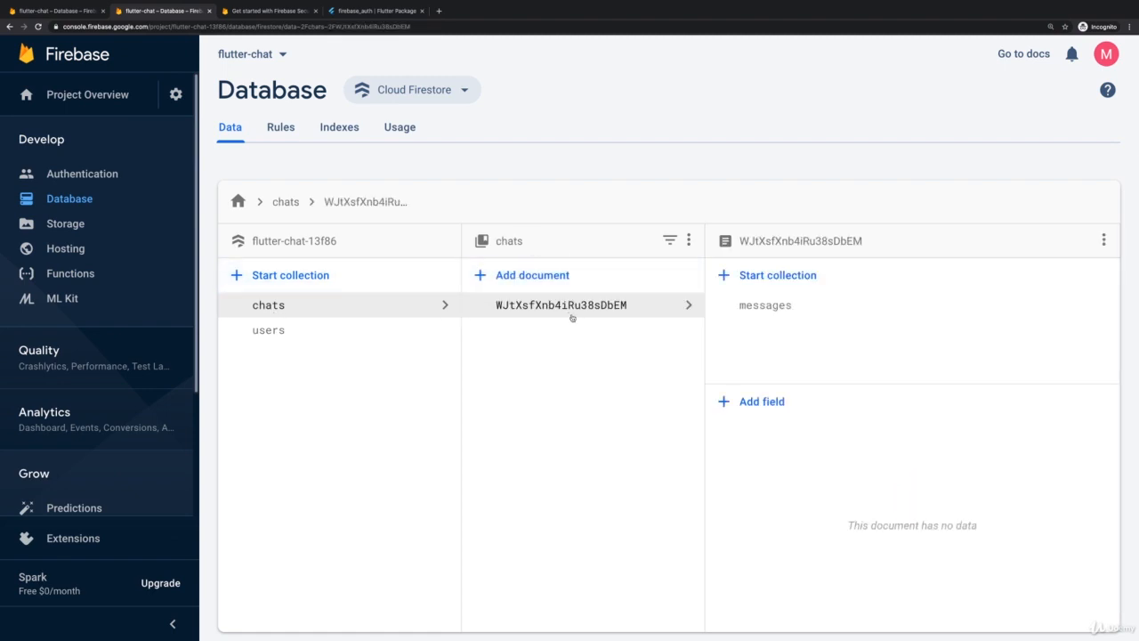
mouse_move(562, 305)
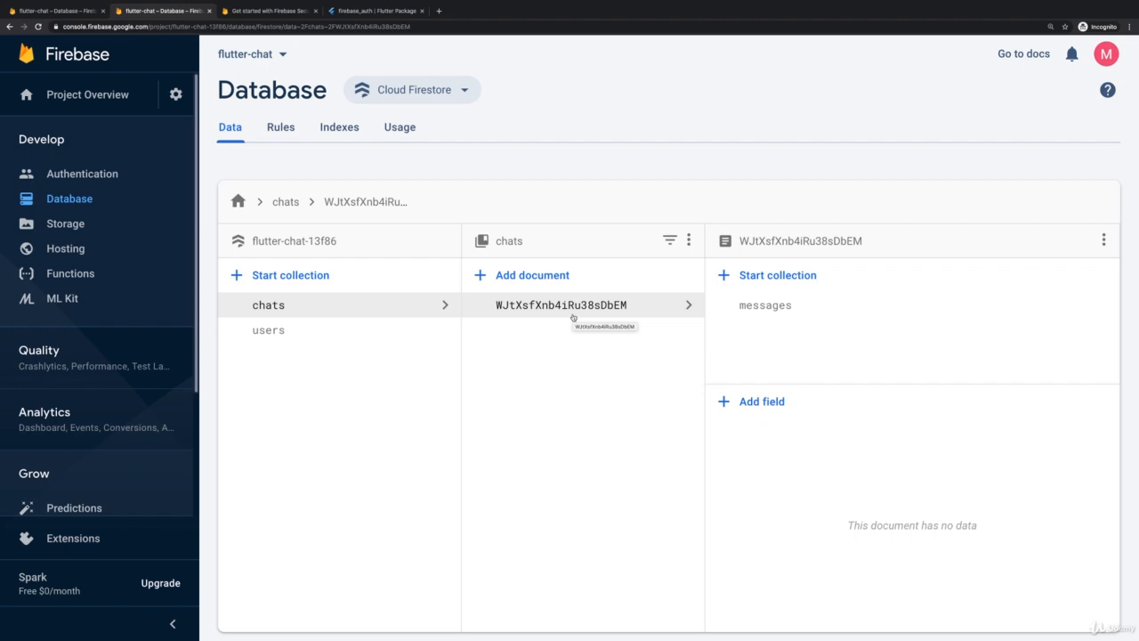
mouse_move(399, 309)
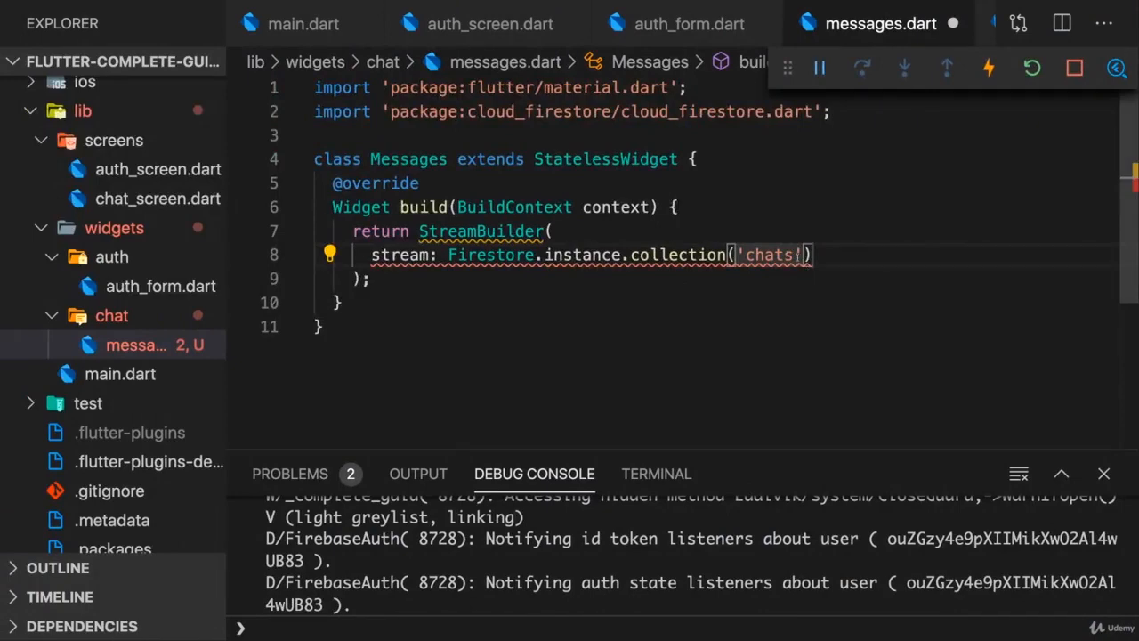
key(Backspace)
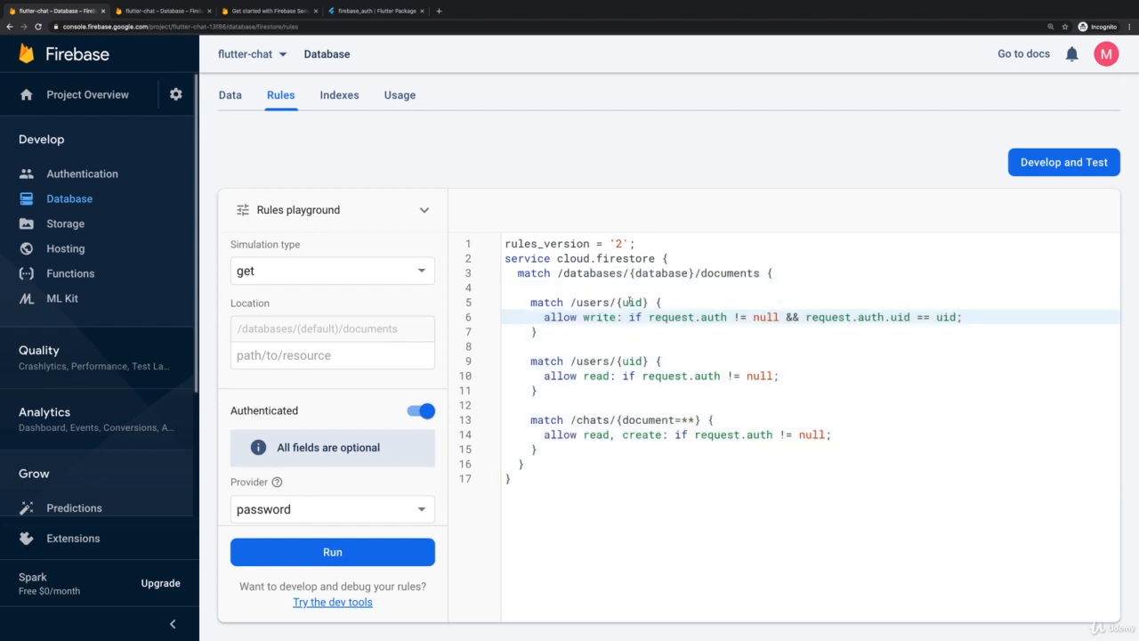
Change the collection name in the Firestore stream from 'chats' to 'chat'.
click(603, 420)
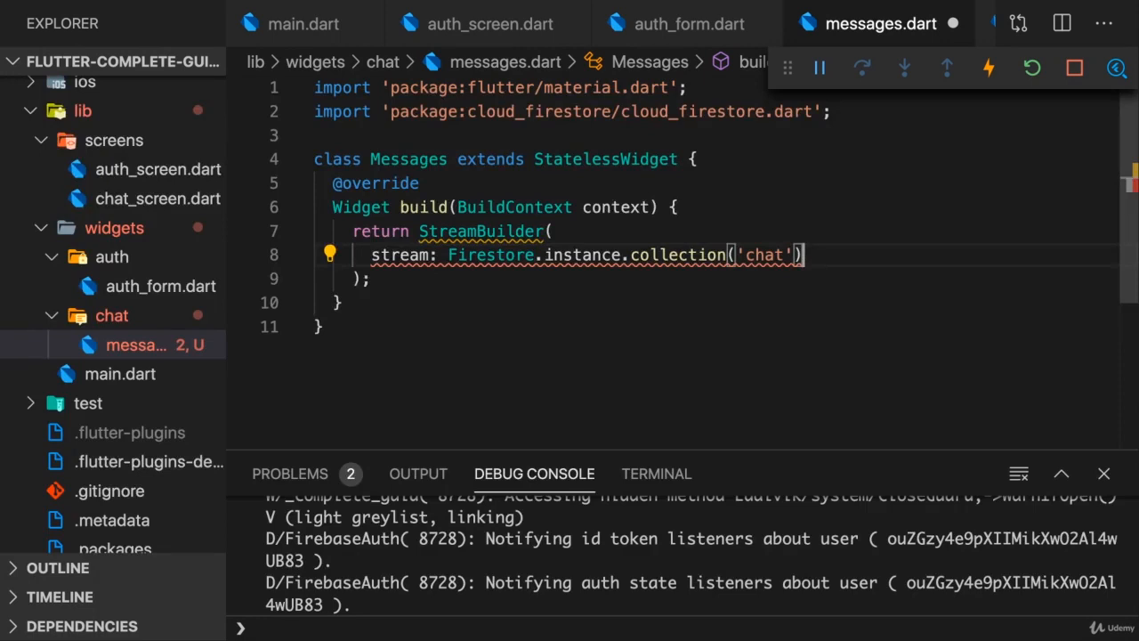
Append .snapshots() to the chat collection and add builder: (ctx, chatSnapshot).
text(.snapshots(),)
text(builder: (ctx, ),)
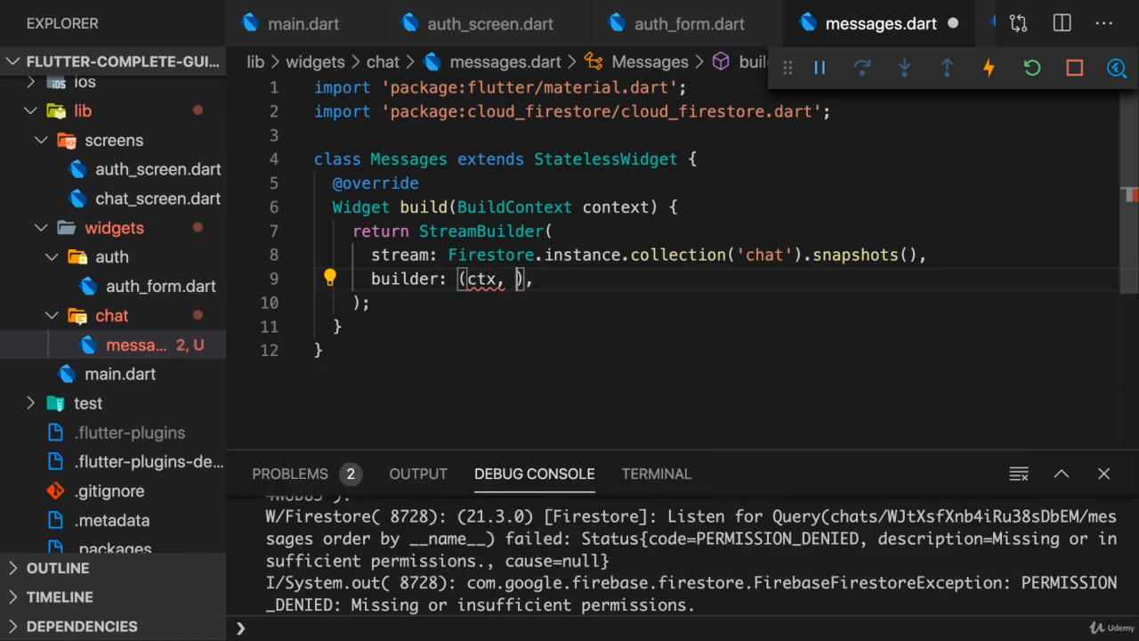
text(chatSnapshot)
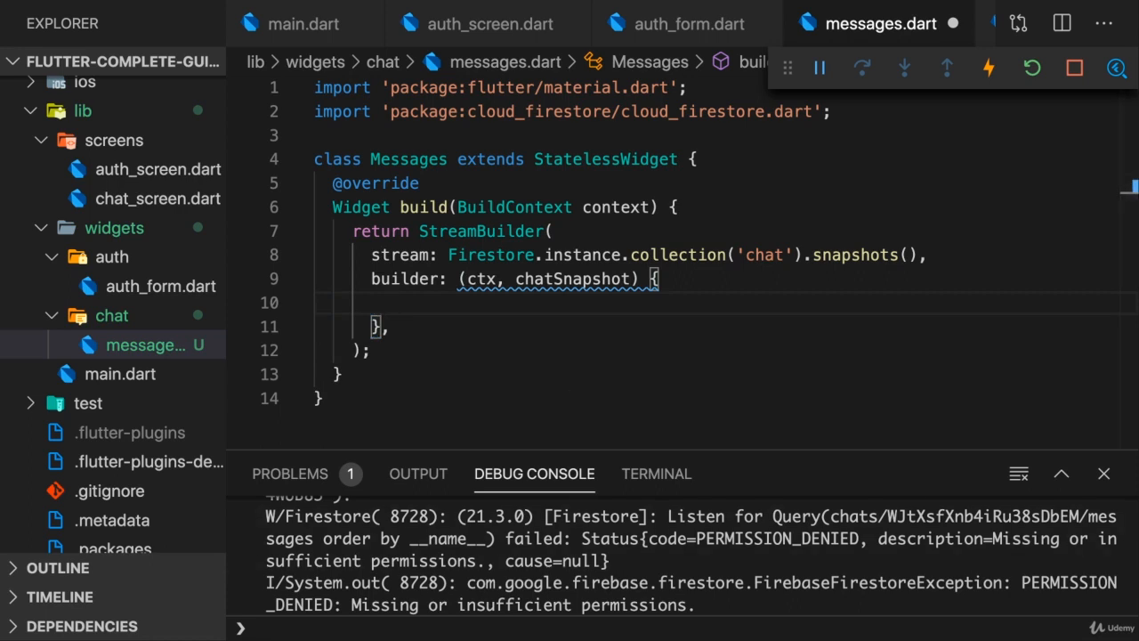
Return a centered CircularProgressIndicator while chatSnapshot.connectionState is waiting.
text(if ()
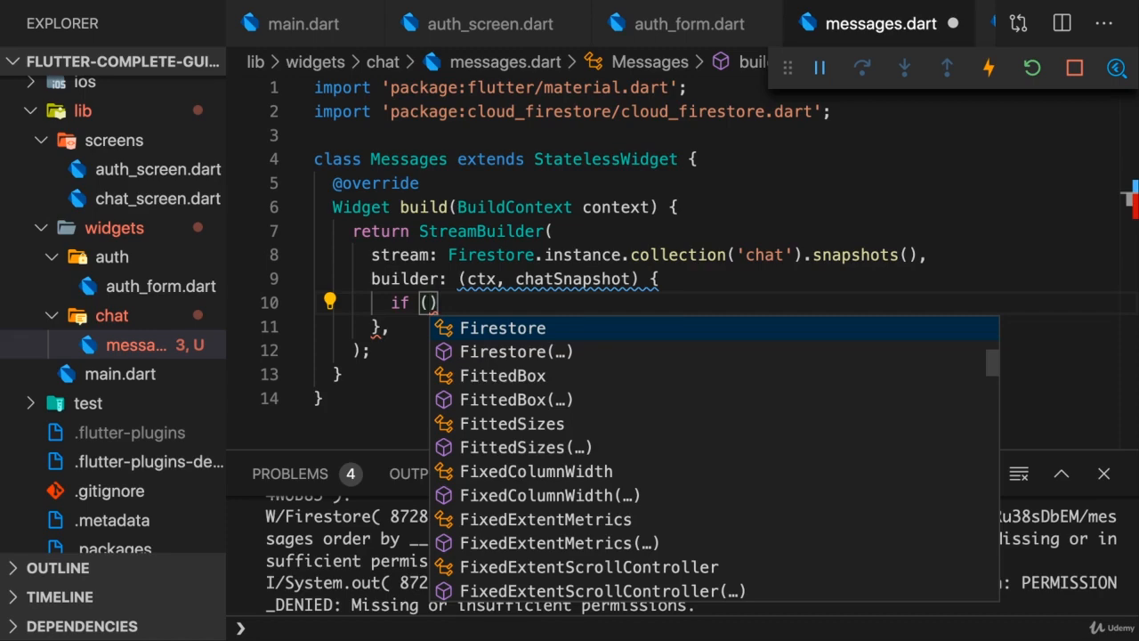
text(chatSnapshot.connectionState == ConnectionState)
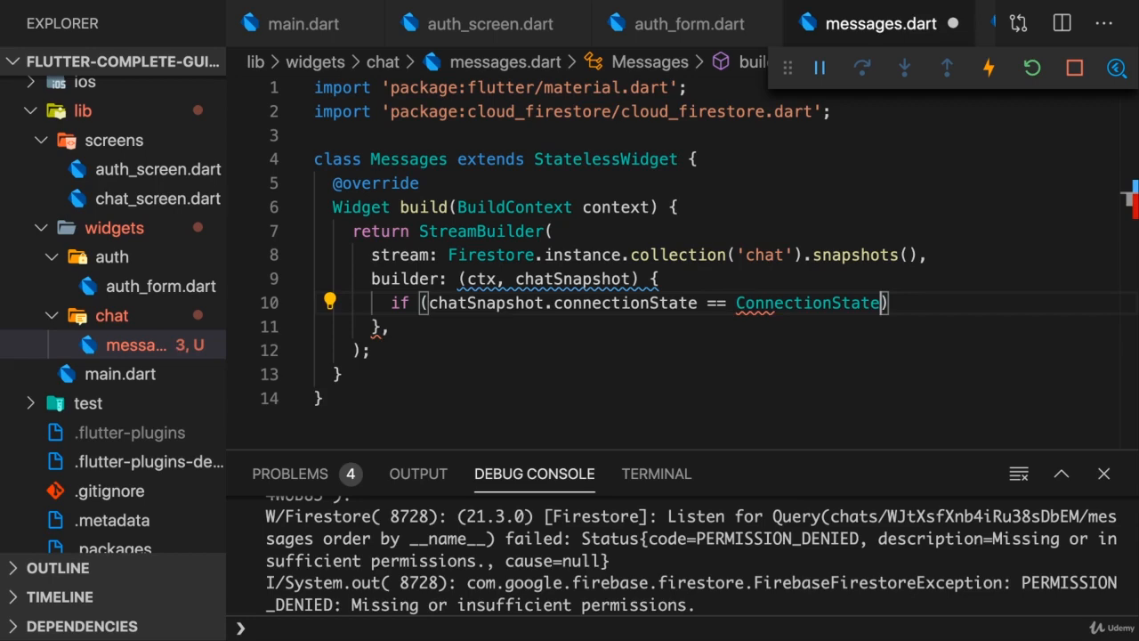
text(.waiting) {)
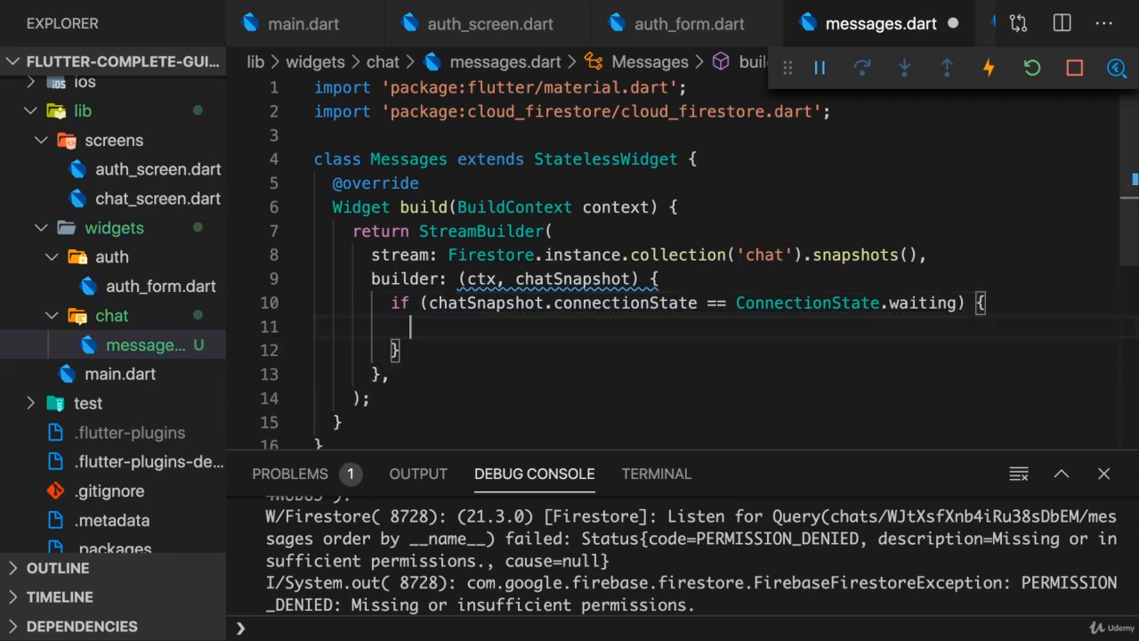
text(return Center()
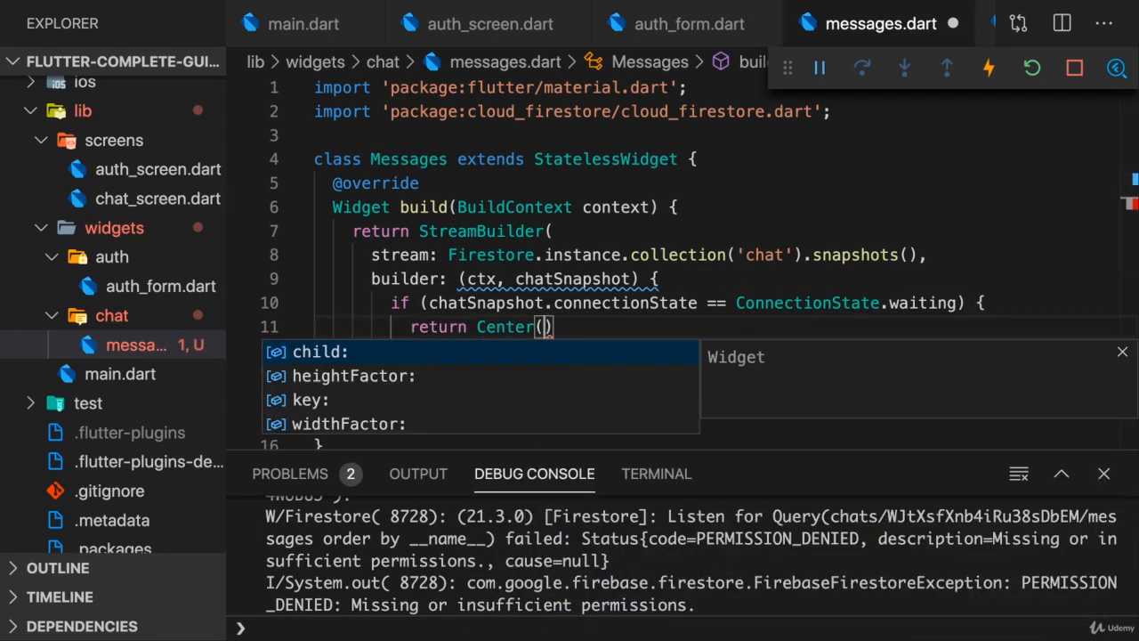
text(child: CircularProgressIndicator()
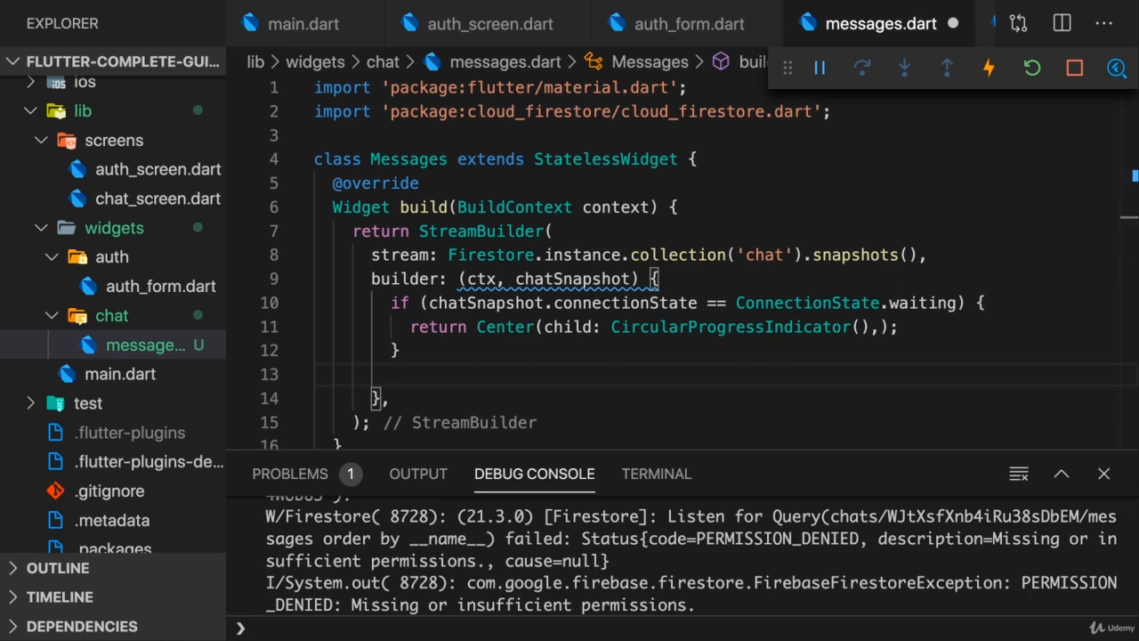
Return ListView.builder with itemBuilder (ctx, index) and itemCount from chatSnapshot.data.documents.length.
text(return)
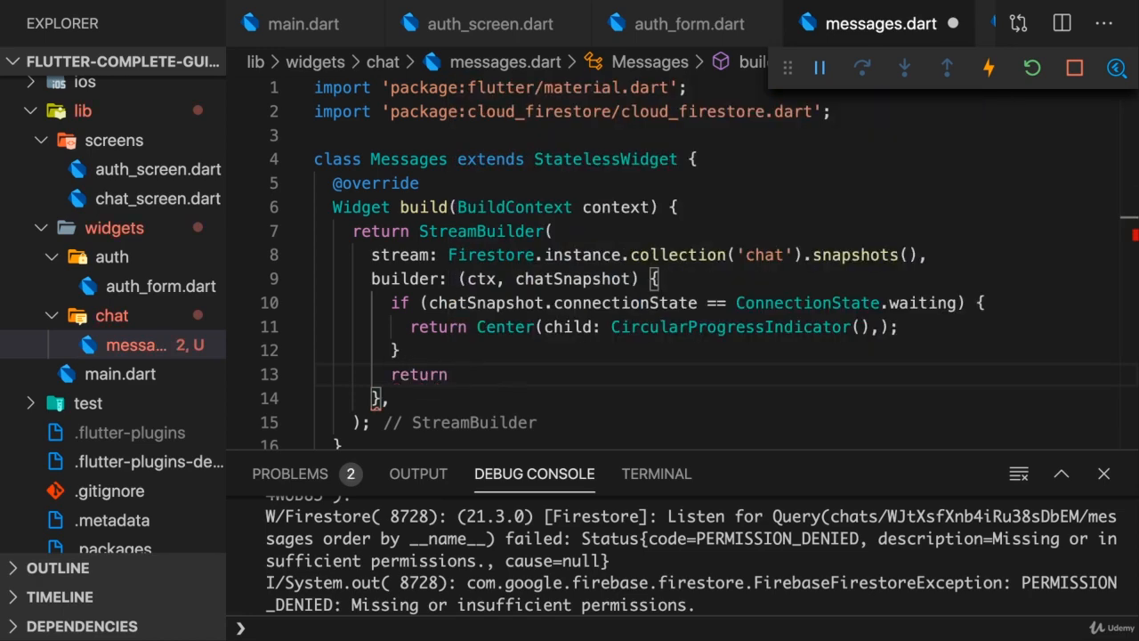
click(455, 373)
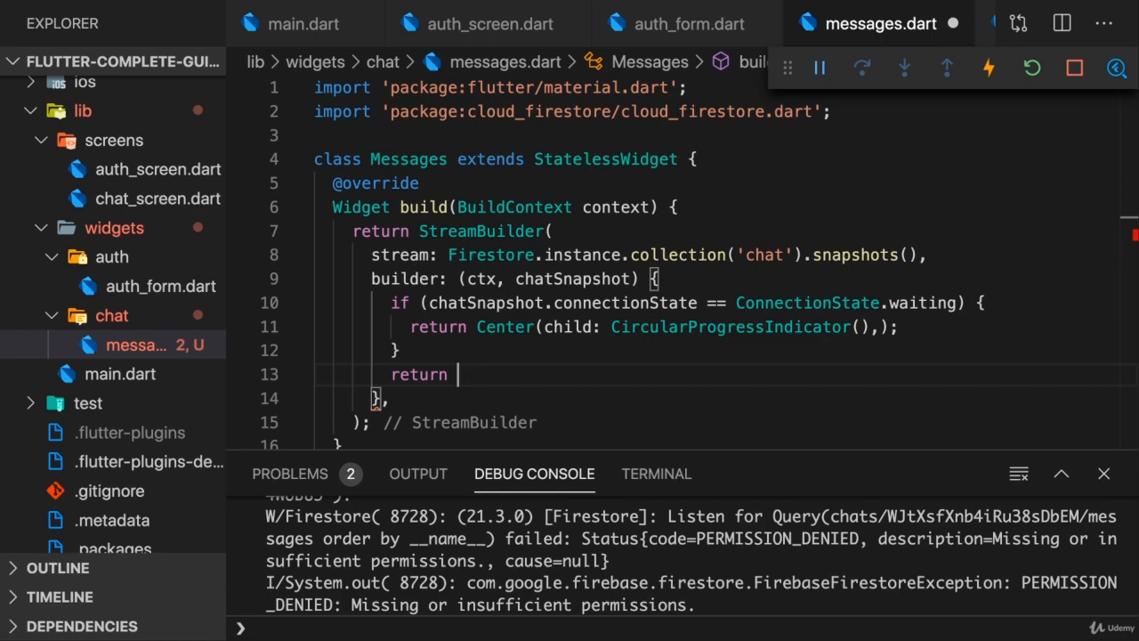
text(List)
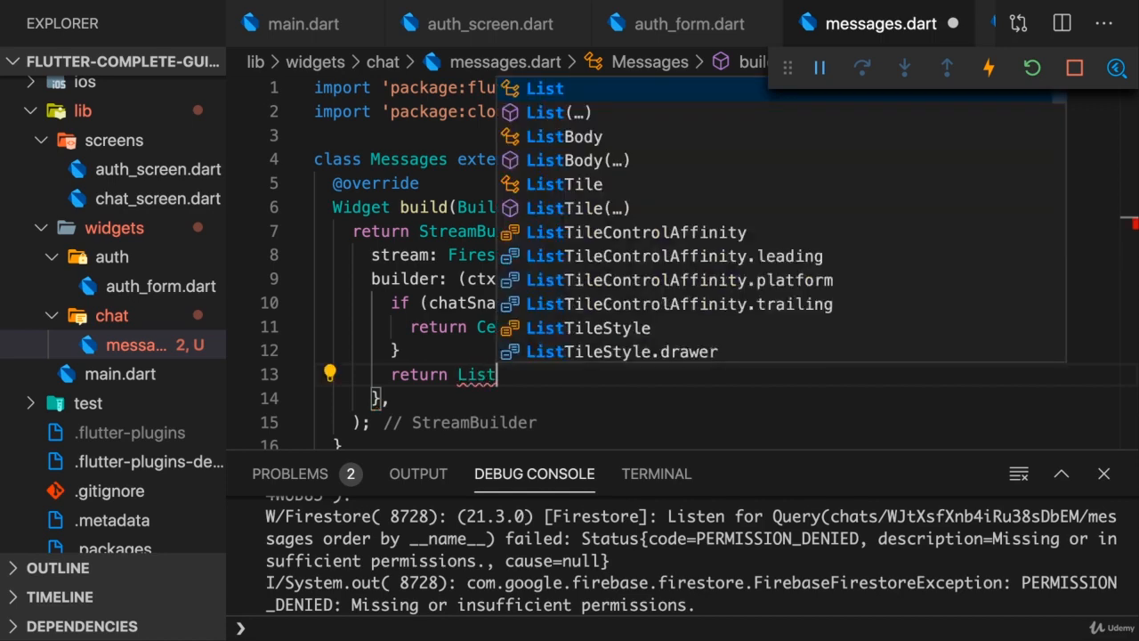
text(View.builder(itemBuilder: null)
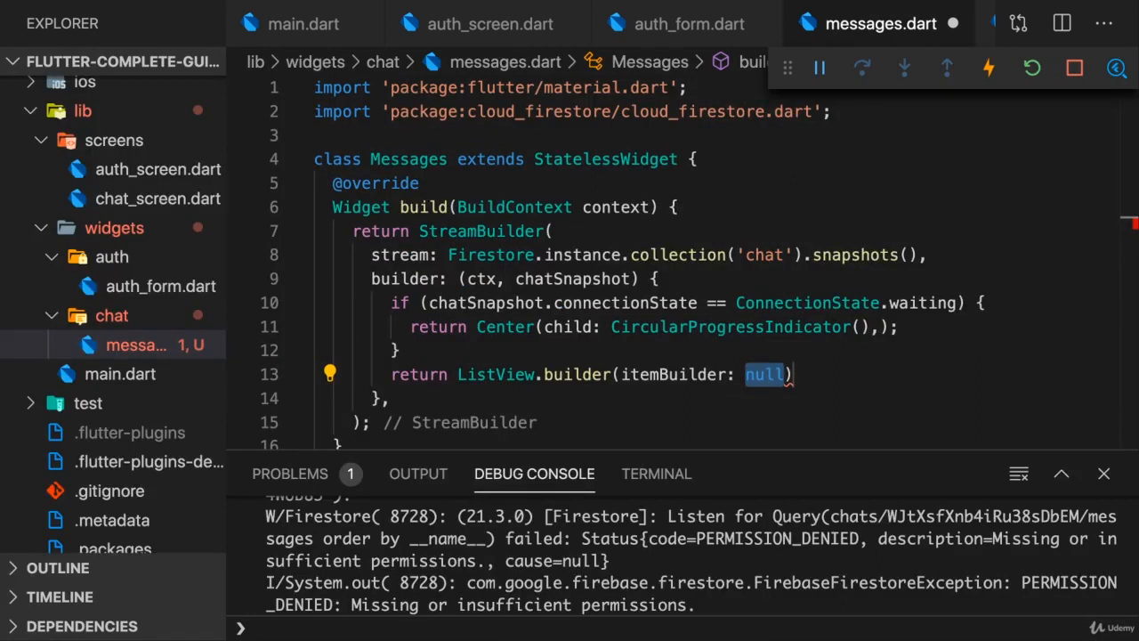
text((ctx, index)
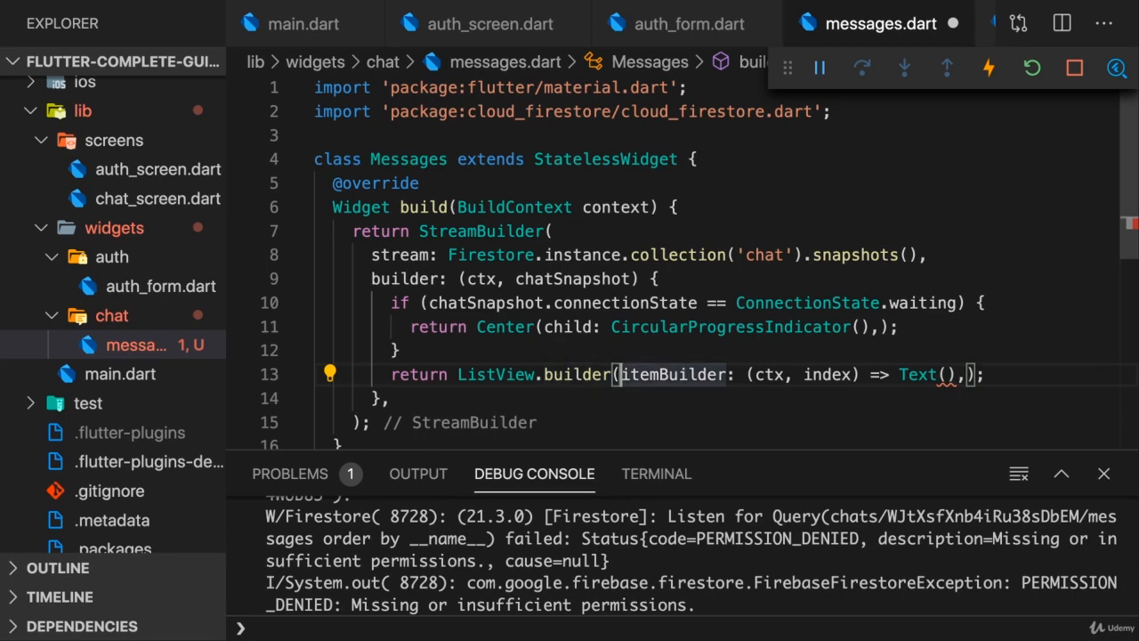
text(itemCount:)
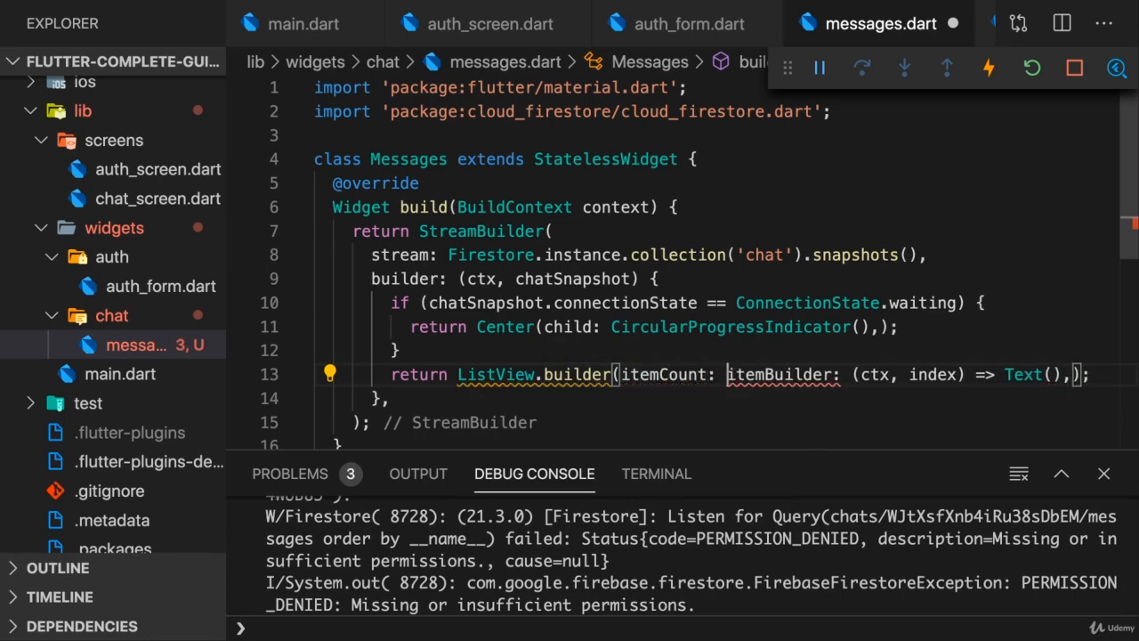
text(chatSnapshot.data.documents.length,)
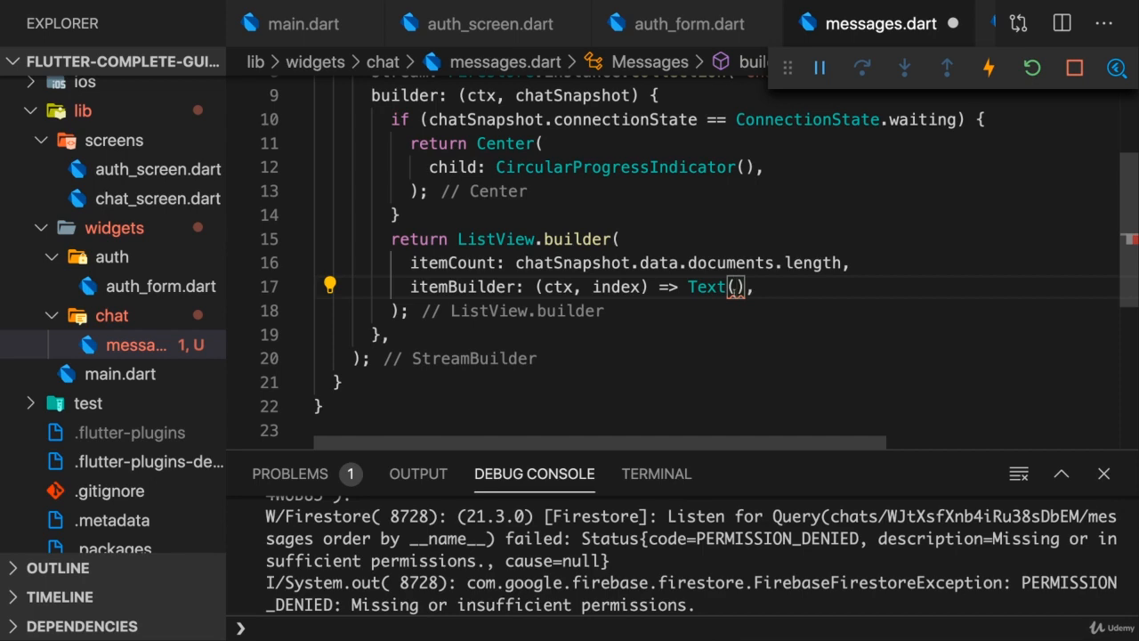
text(chatSnapshot)
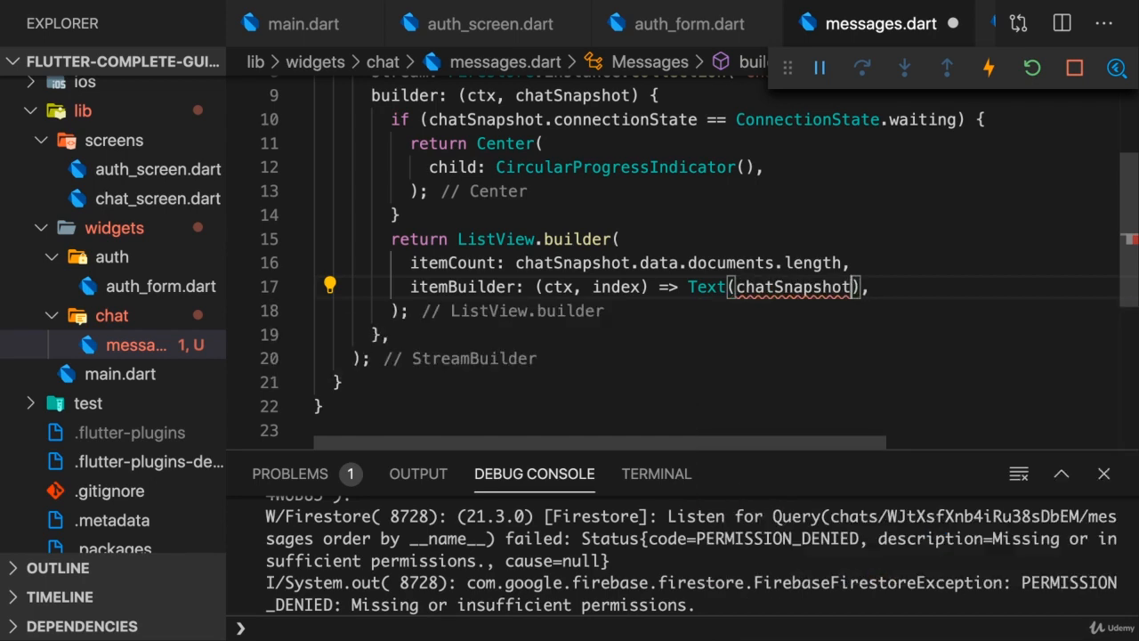
text(.data.docuemtsn)
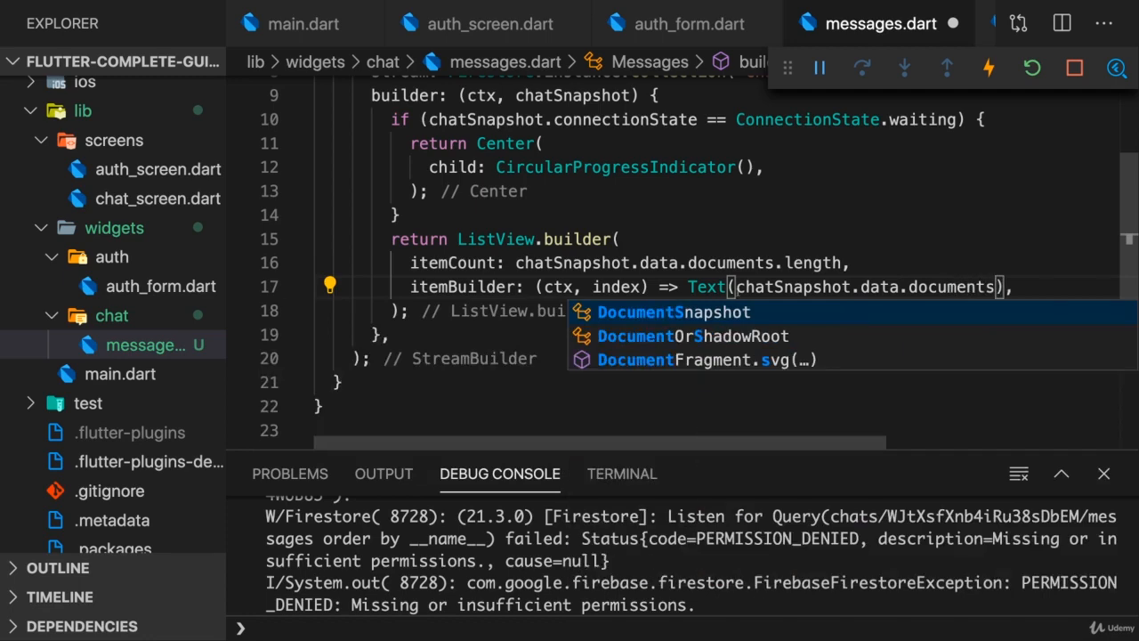
text(final)
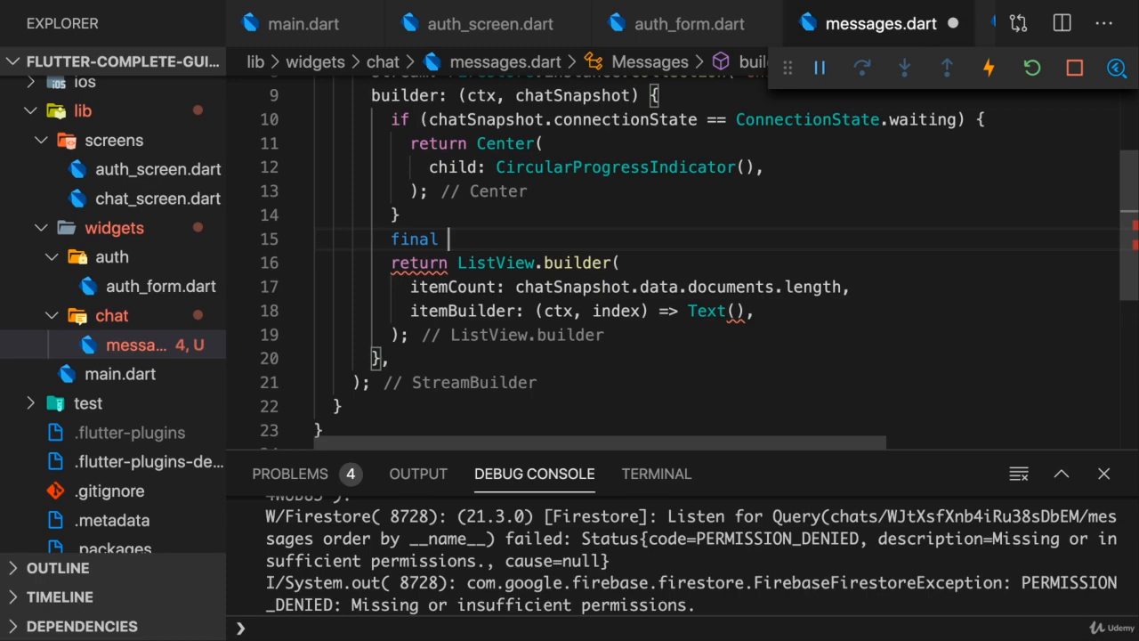
Store the documents in final chatDocs, use chatDocs.length and render Text(chatDocs[index]['text']).
text(chatDocu)
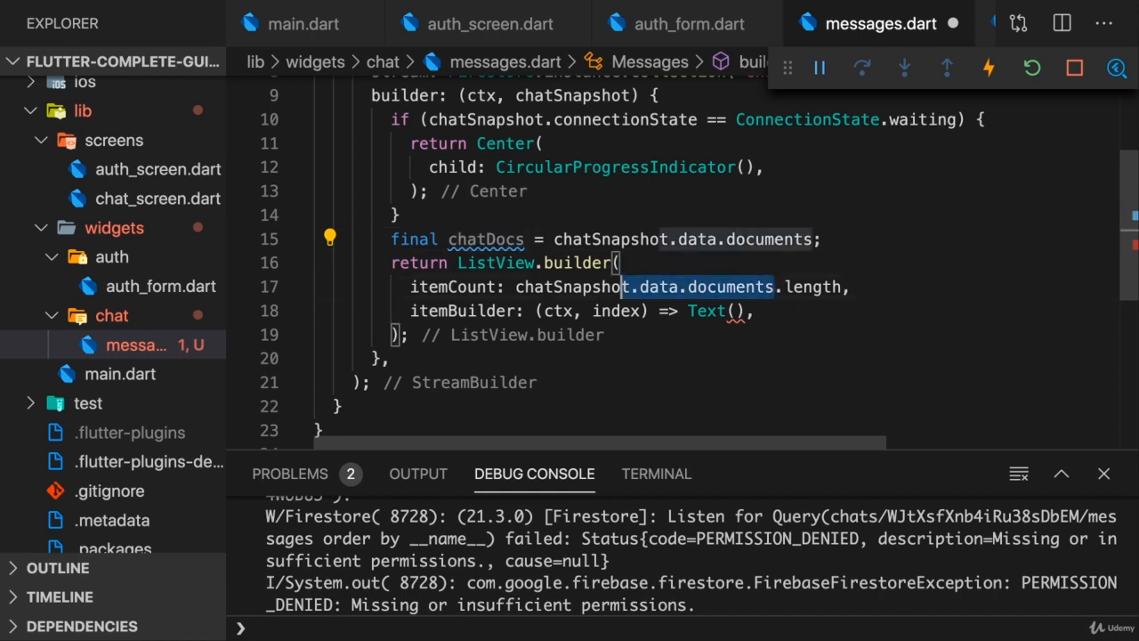
text(chatDocs)
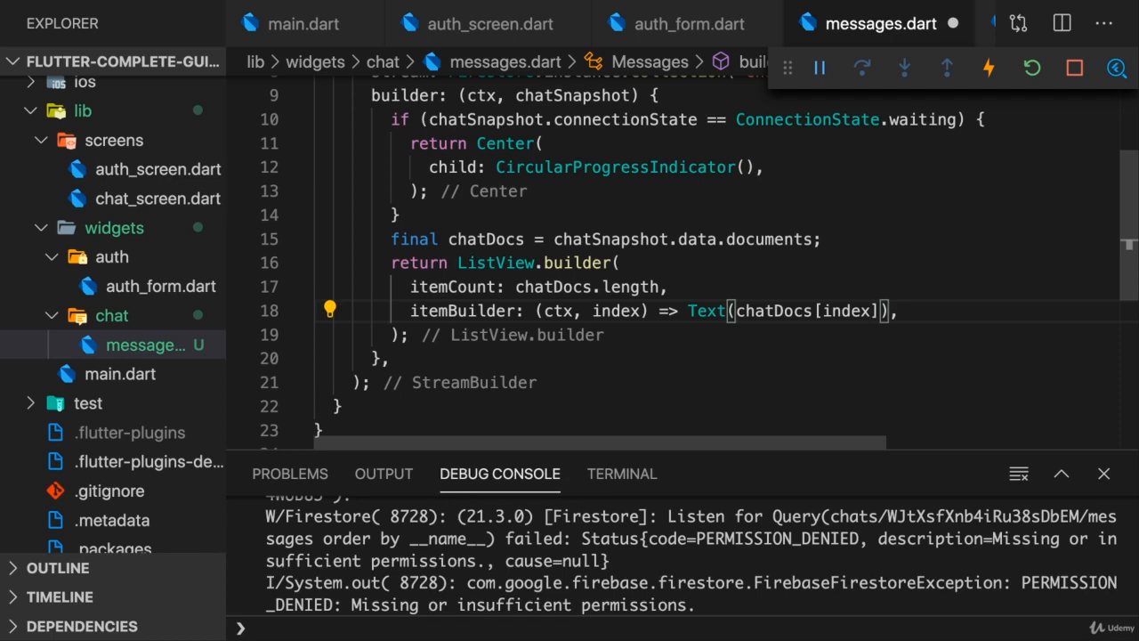
text(['te'])
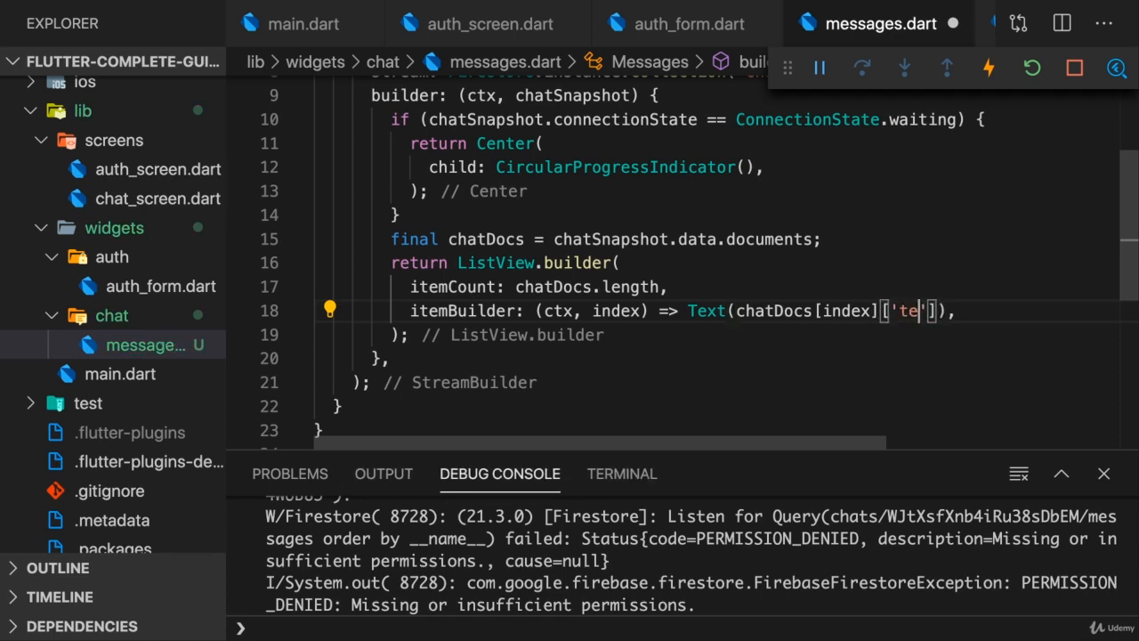
text(xt'],)
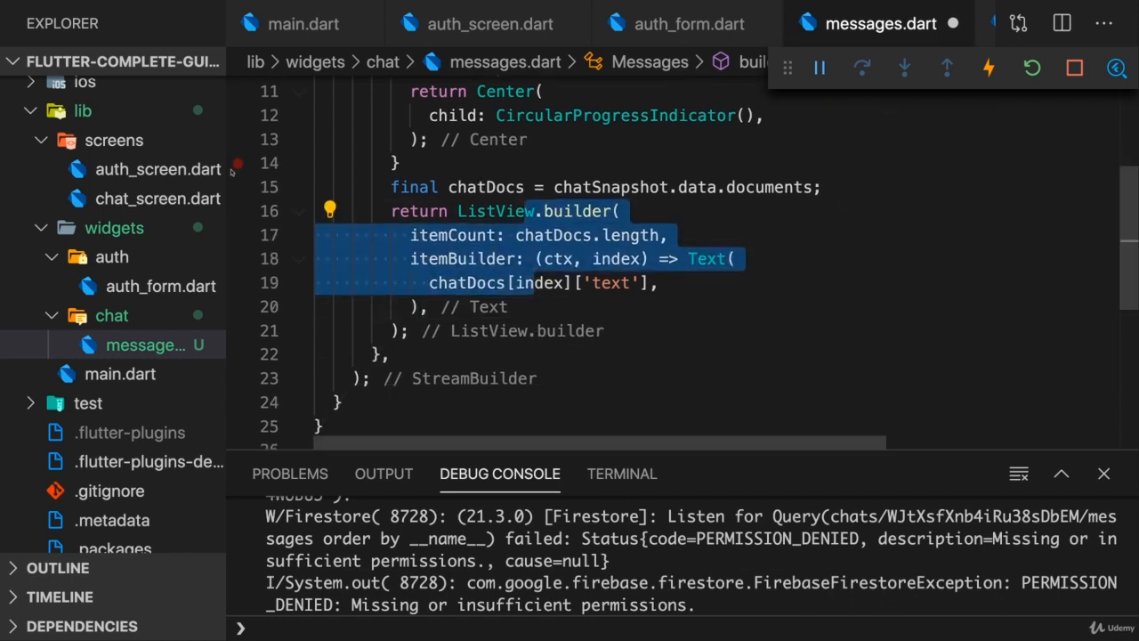
click(156, 199)
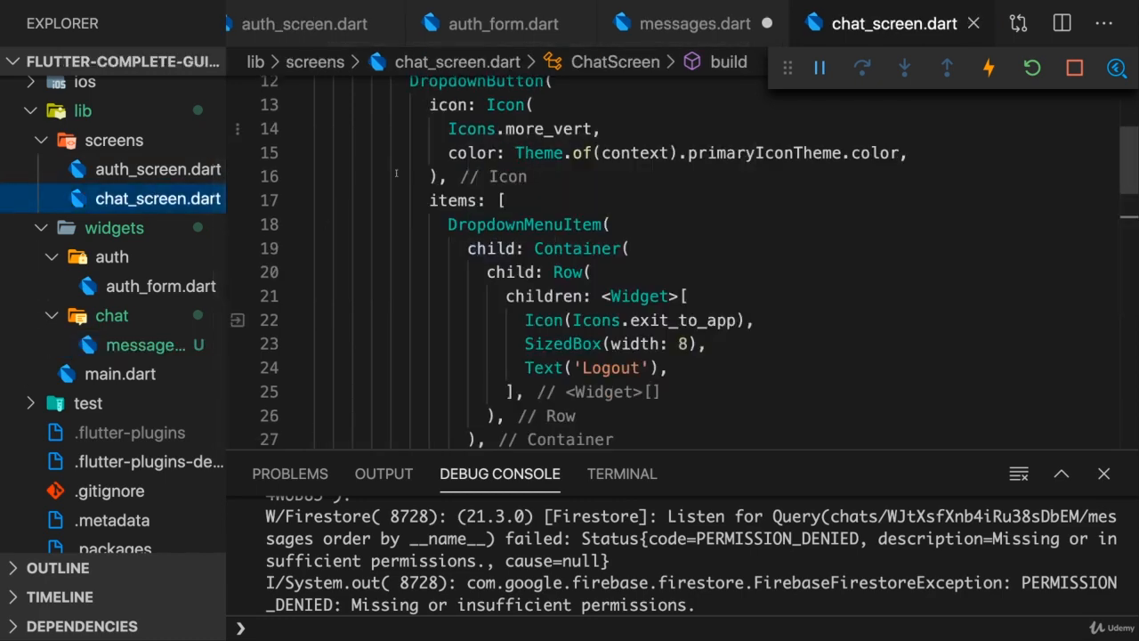
Replace the chat screen body with Container(child: Column(children: [Messages()])) and import messages.dart.
scroll(down, 3)
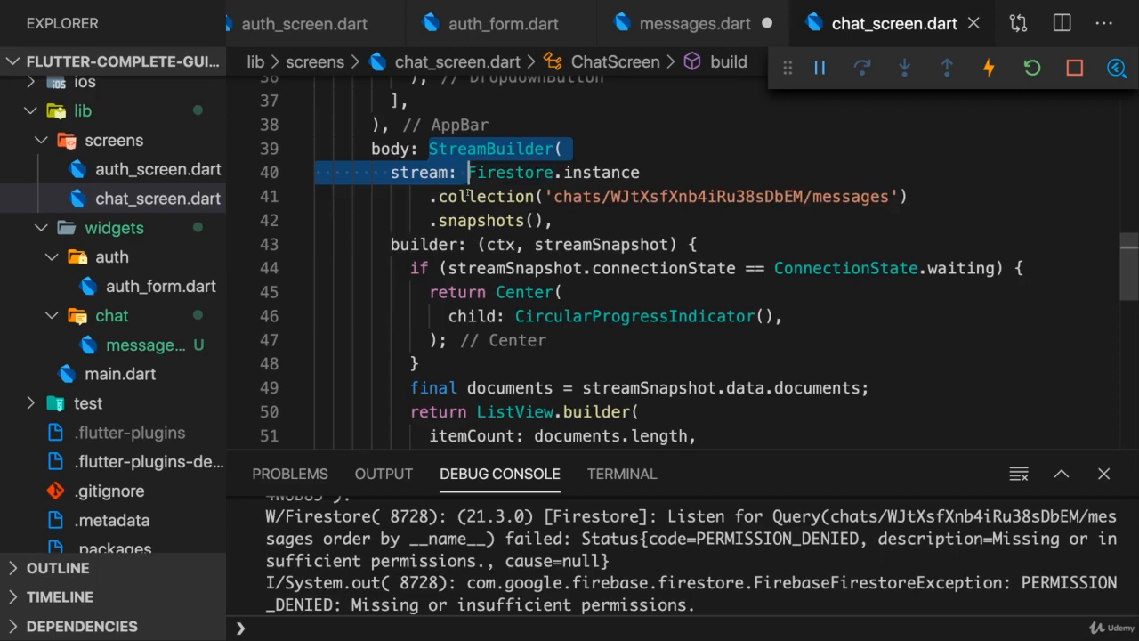
scroll(down, 3)
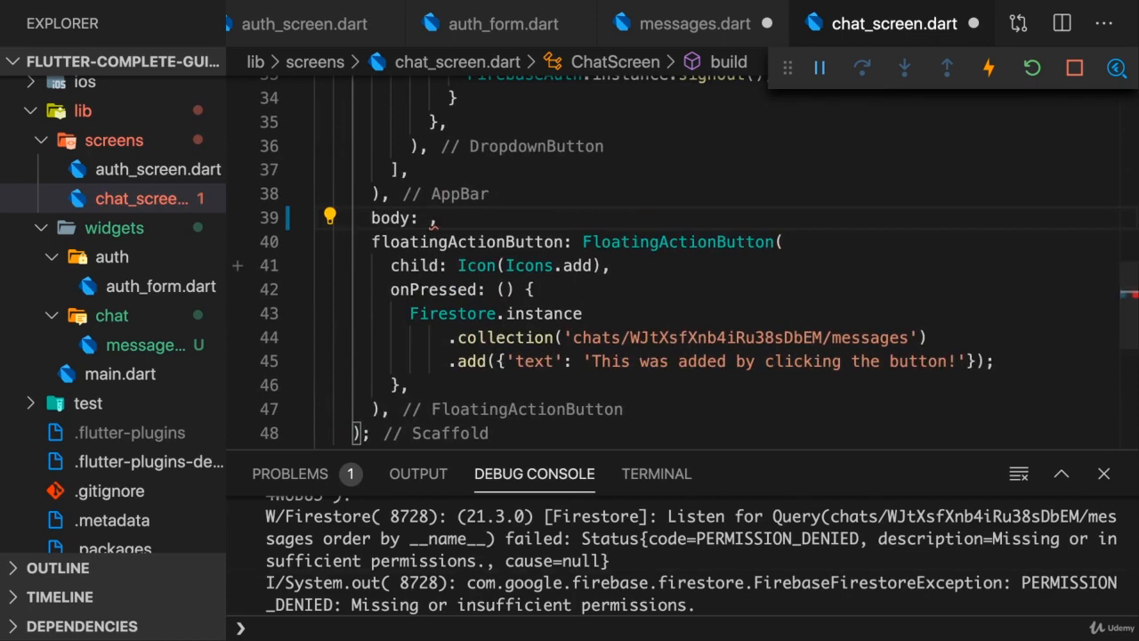
text(Container(child: Column(children: <Widget>[)
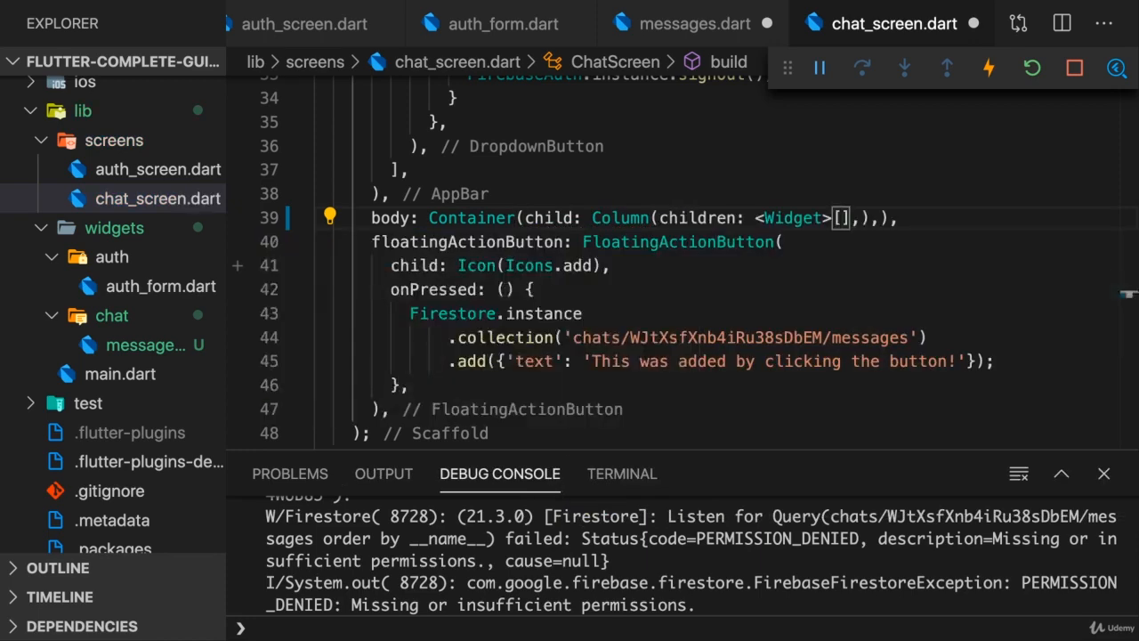
key(Enter)
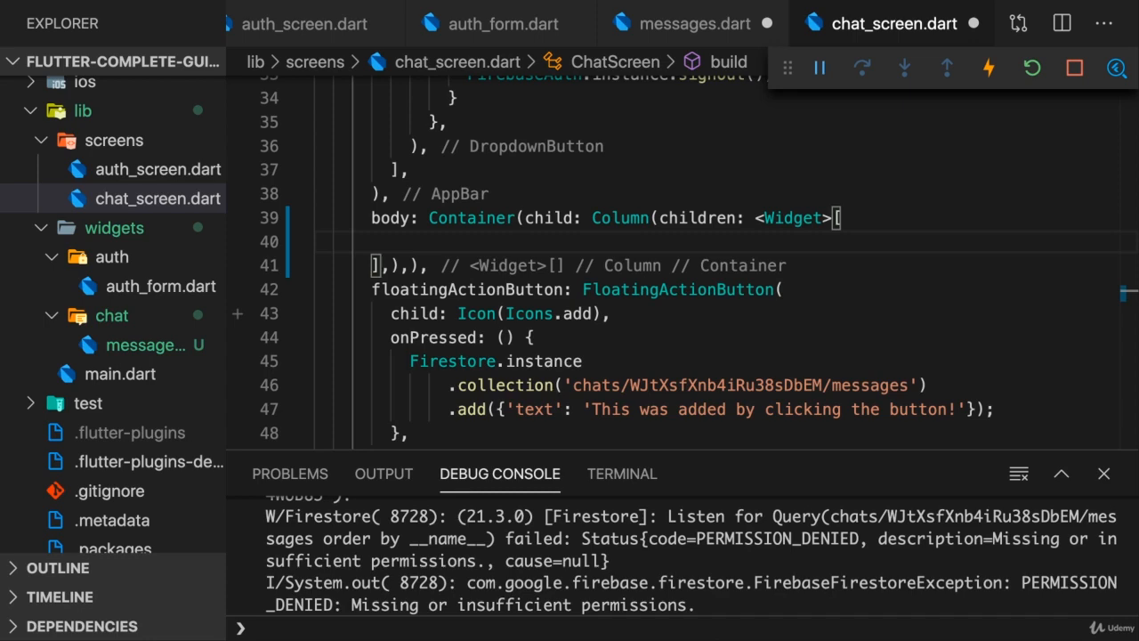
text(Messages)
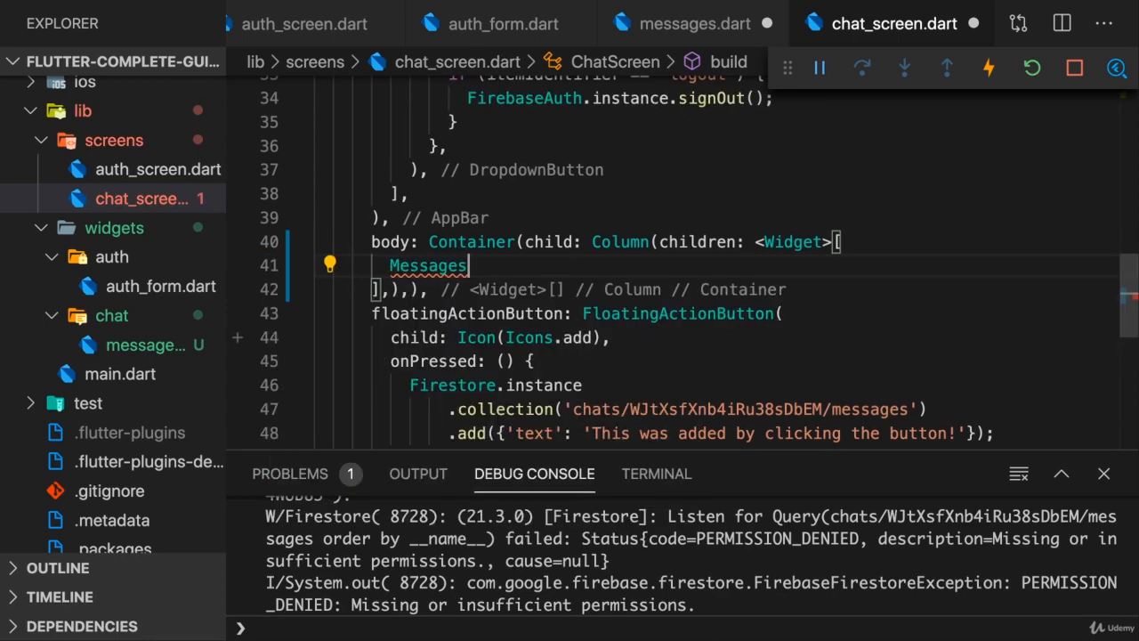
text(())
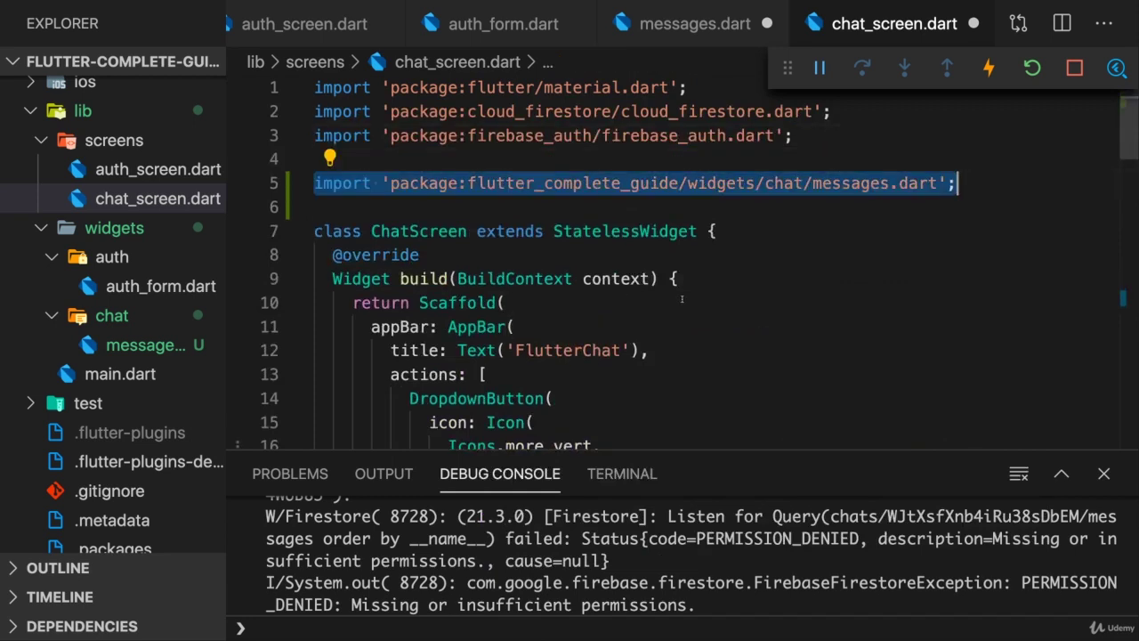
Wrap Messages() in Expanded(child: Messages()) and save chat_screen.dart.
scroll(down, 3)
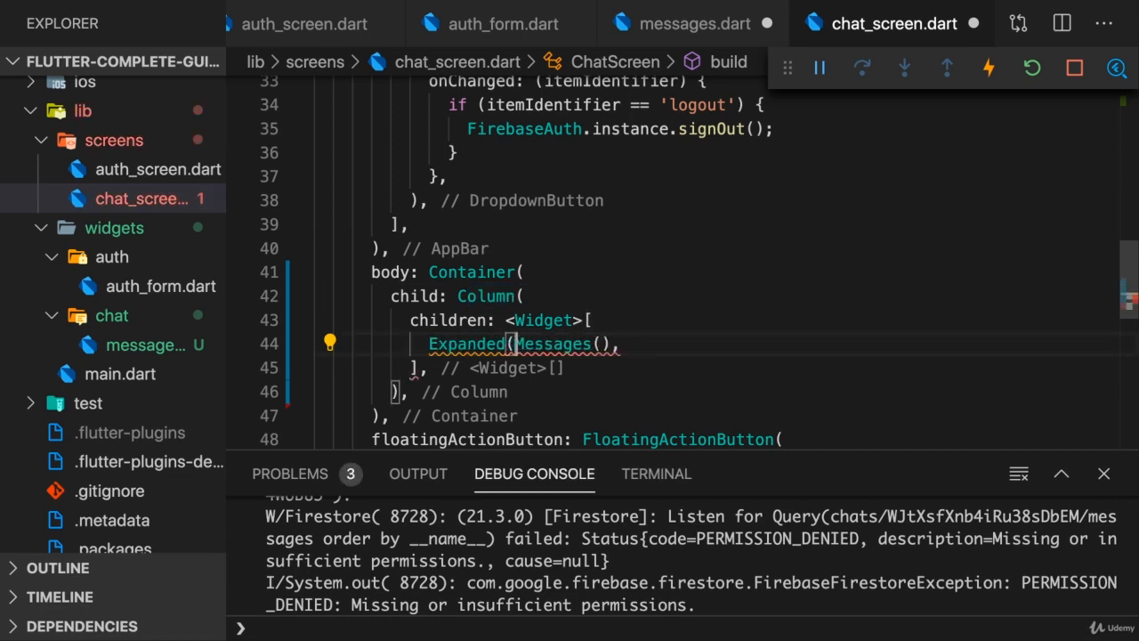
text(child:)
text(),)
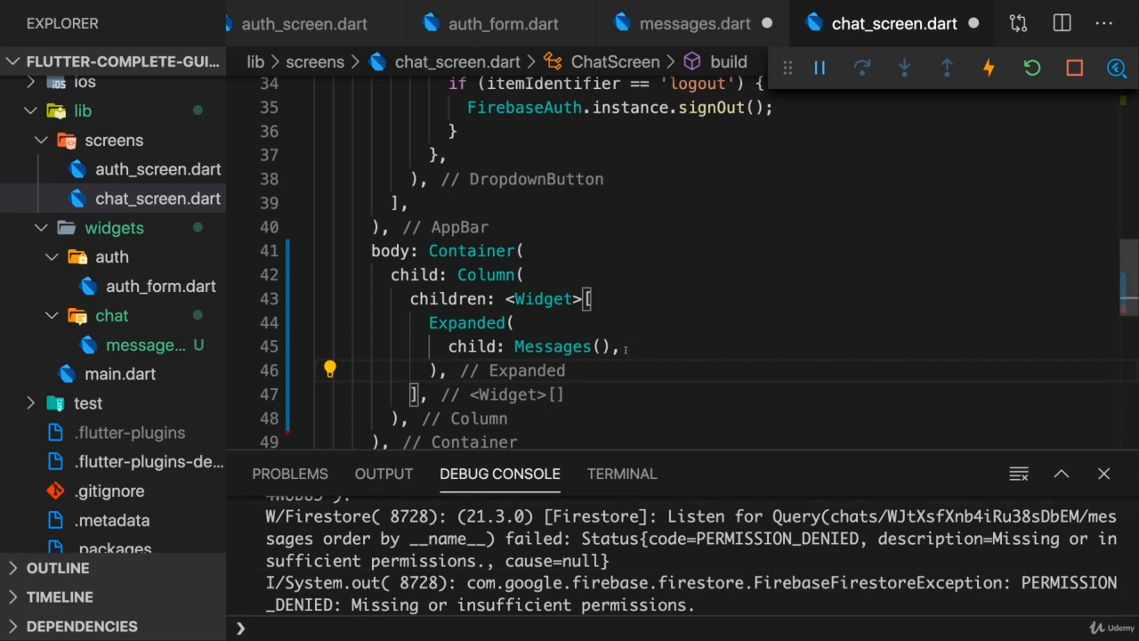
key(ctrl+s)
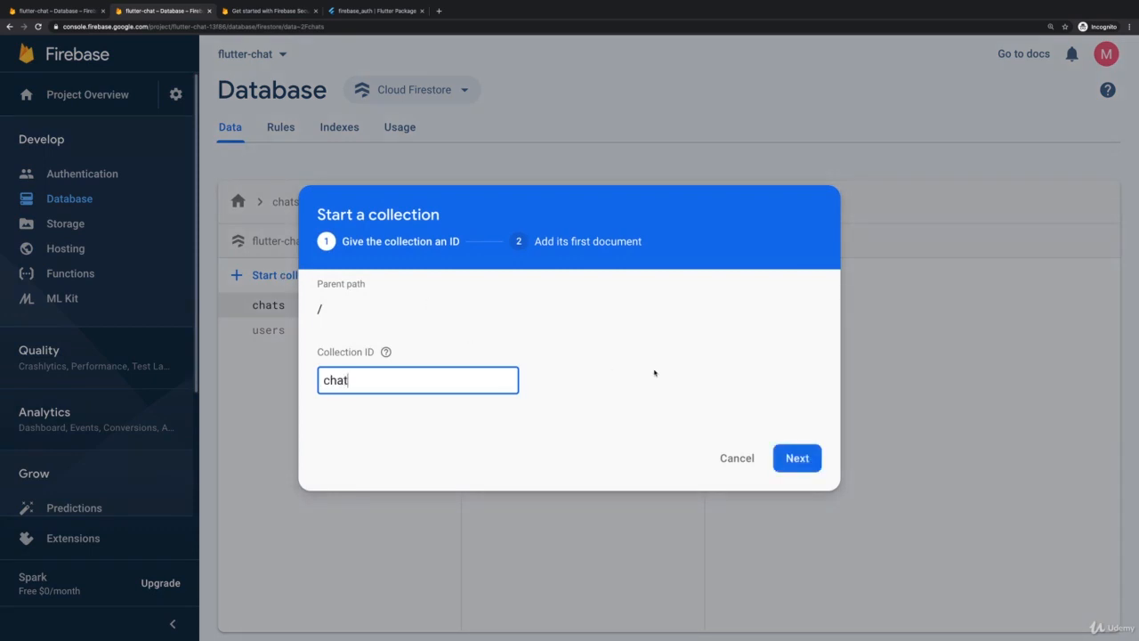
Add an auto-ID document to the chat collection with string field text = 'Hello!' and save.
click(797, 457)
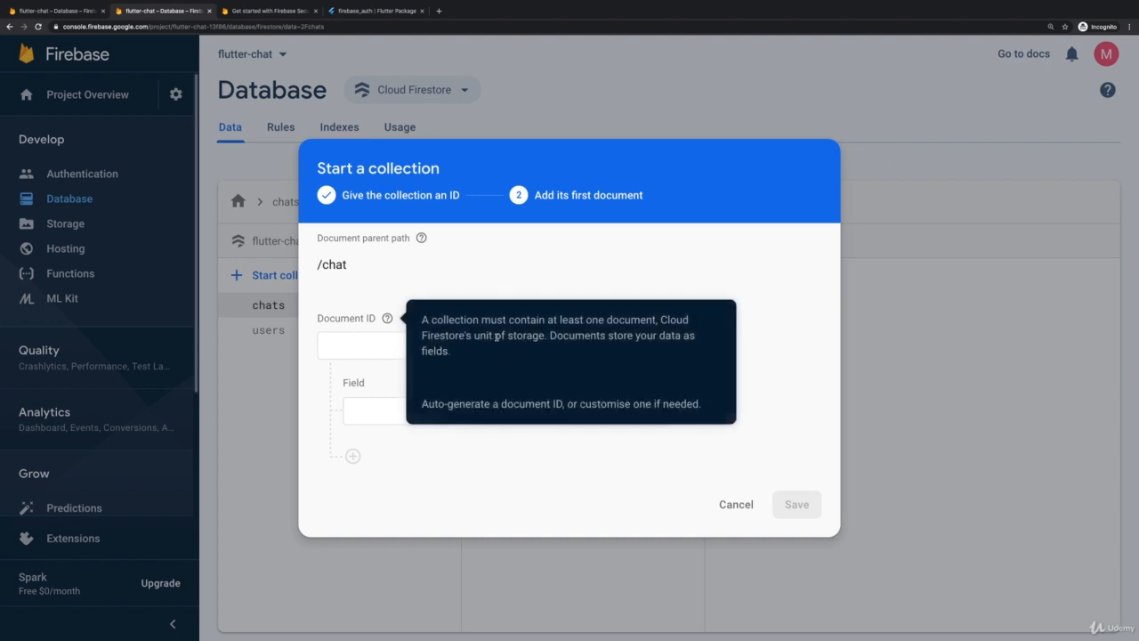
click(419, 345)
text(text)
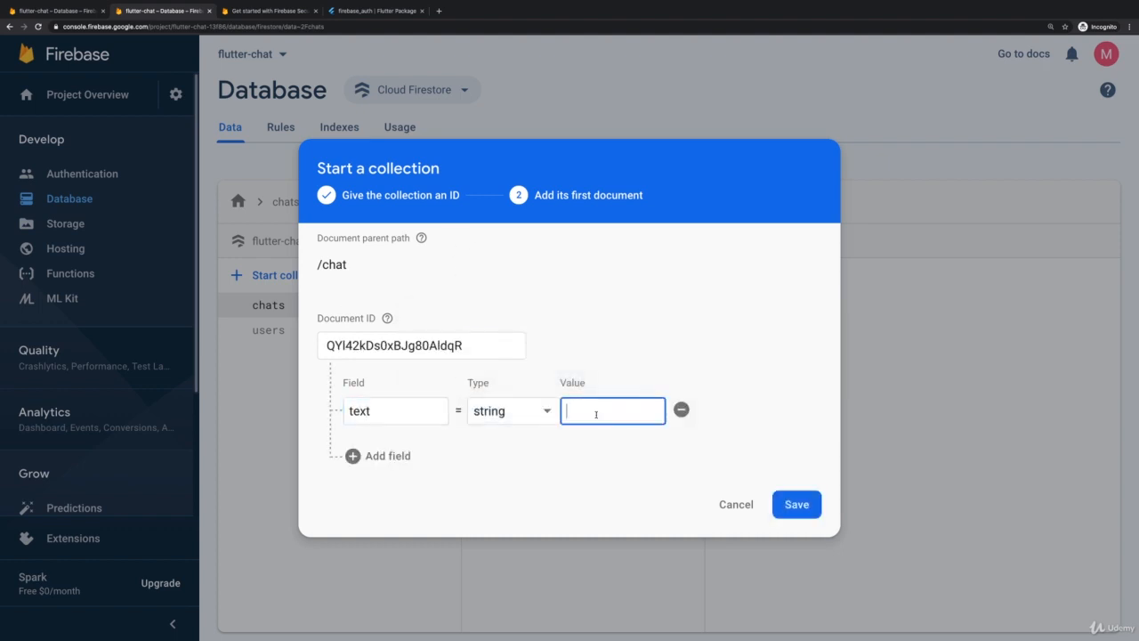
text(Heloo!)
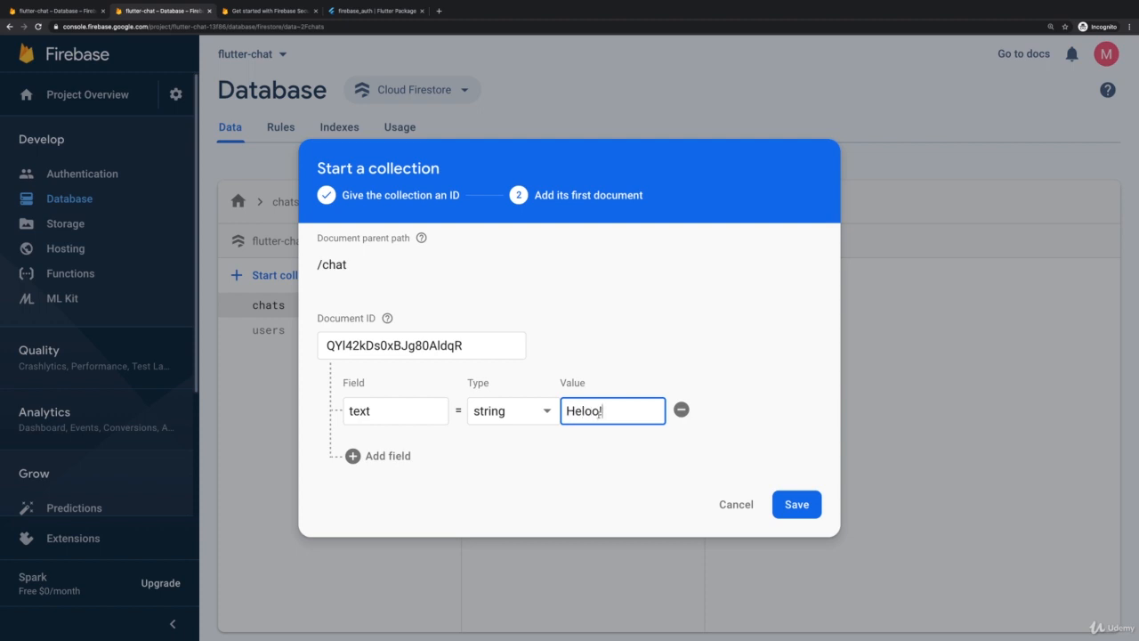
text(Hello!)
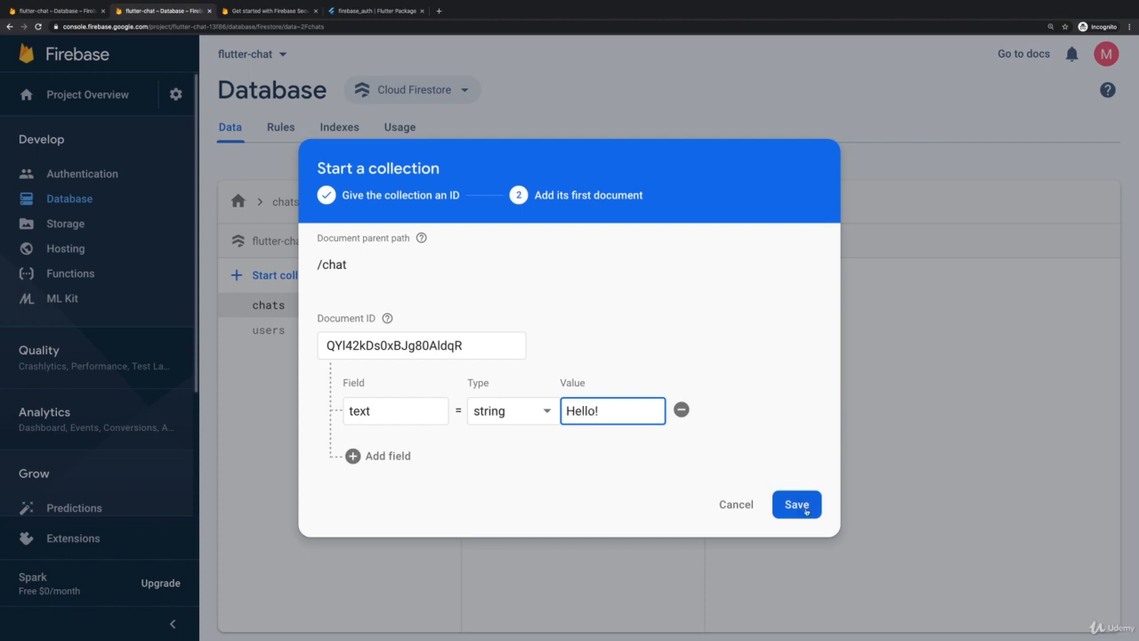
click(796, 504)
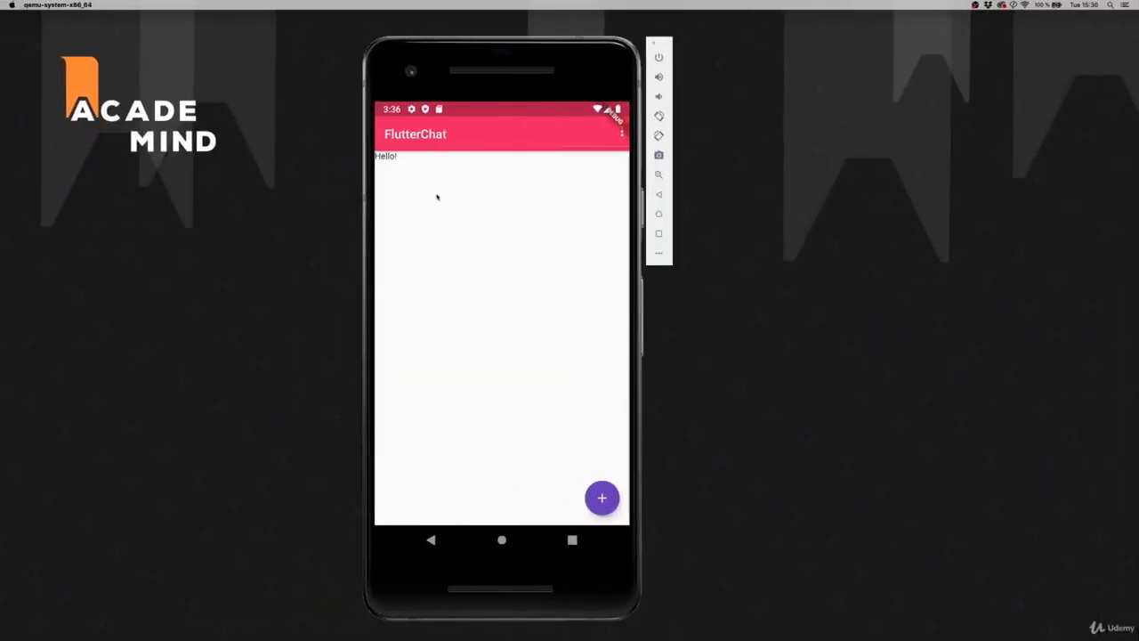
mouse_move(448, 214)
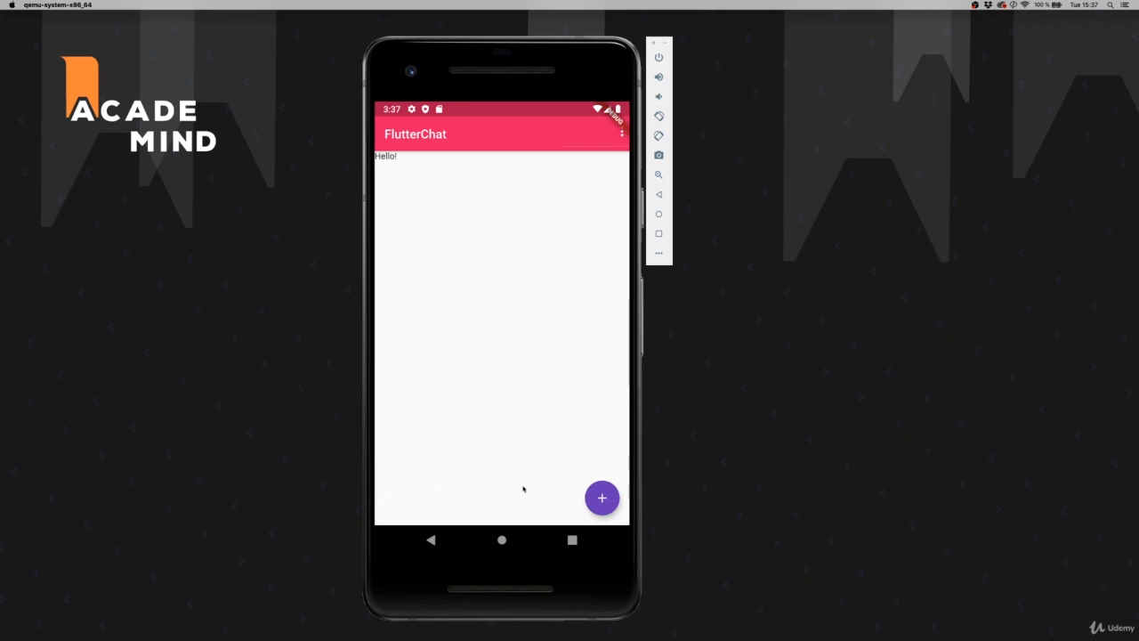
mouse_move(655, 500)
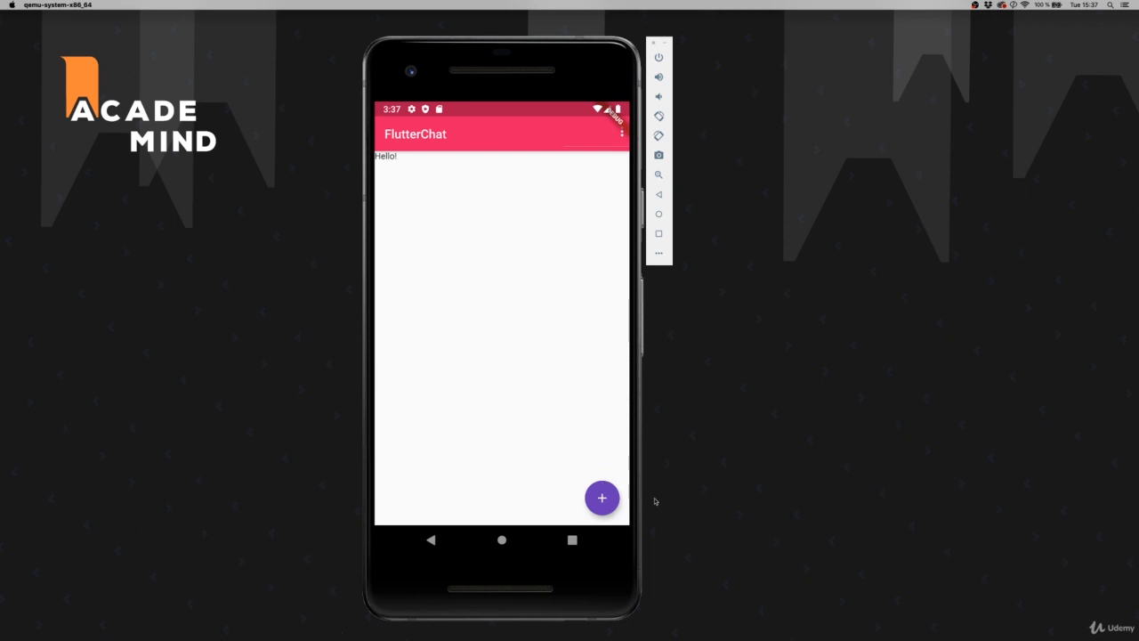
mouse_move(655, 502)
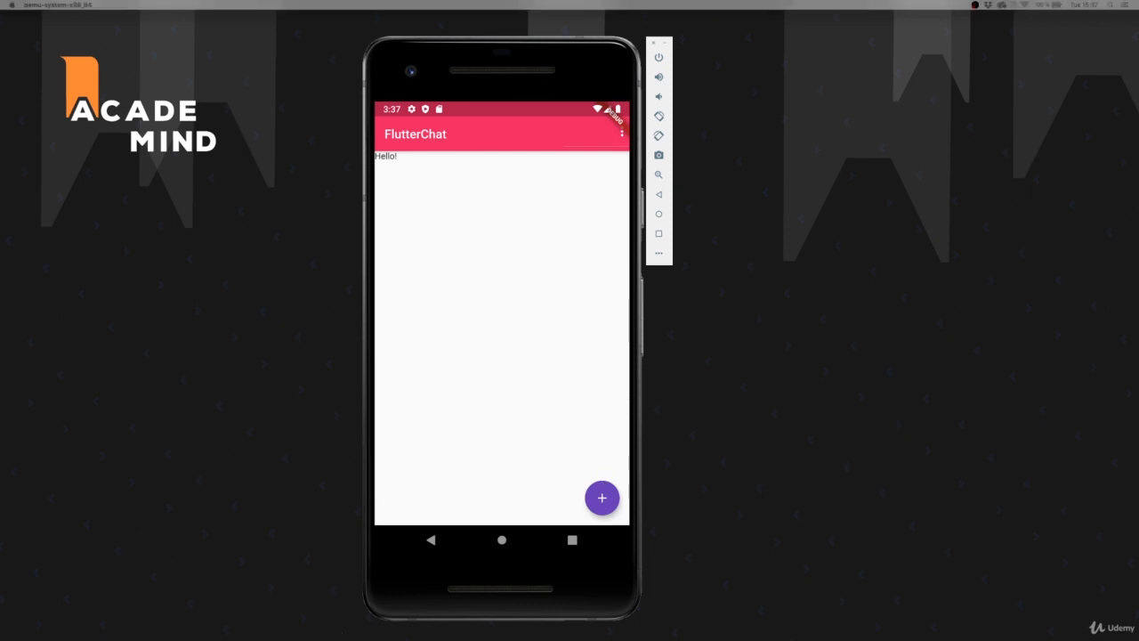